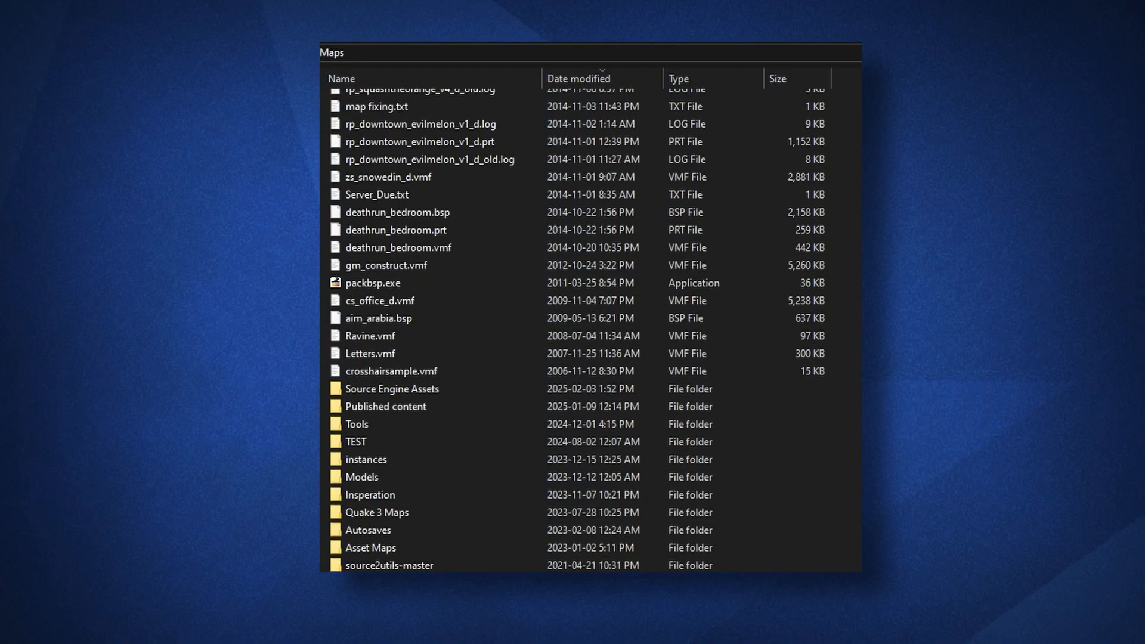
pyautogui.moveTo(454, 417)
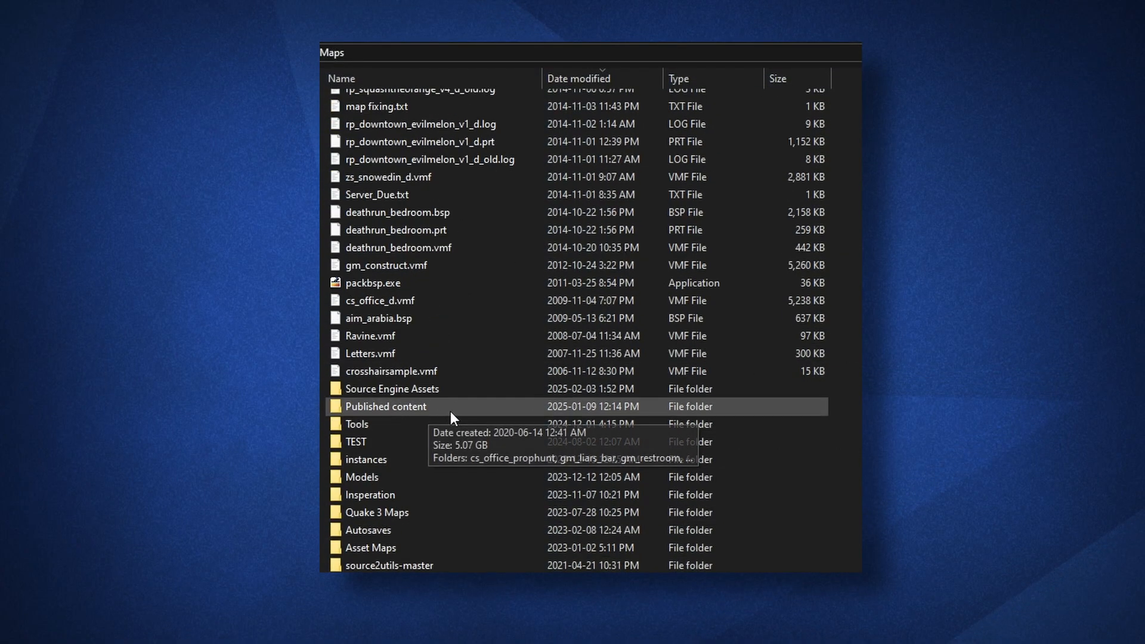
# - Create a gm_verruckt_tutorial folder under Published content with a maps subfolder inside it
pyautogui.doubleClick(386, 405)
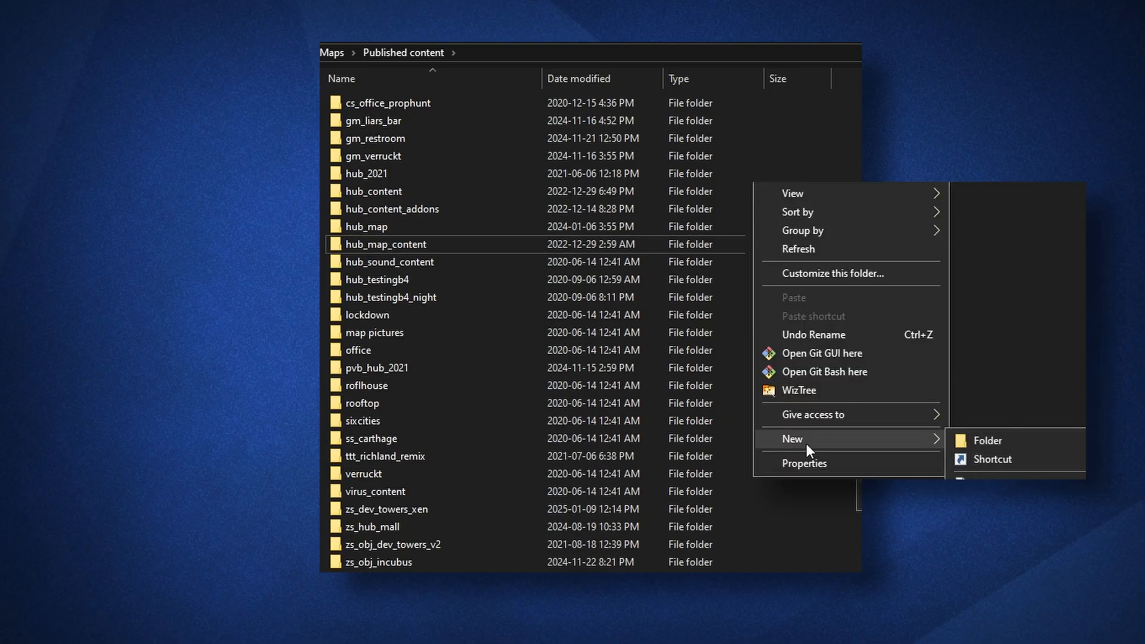
pyautogui.click(988, 440)
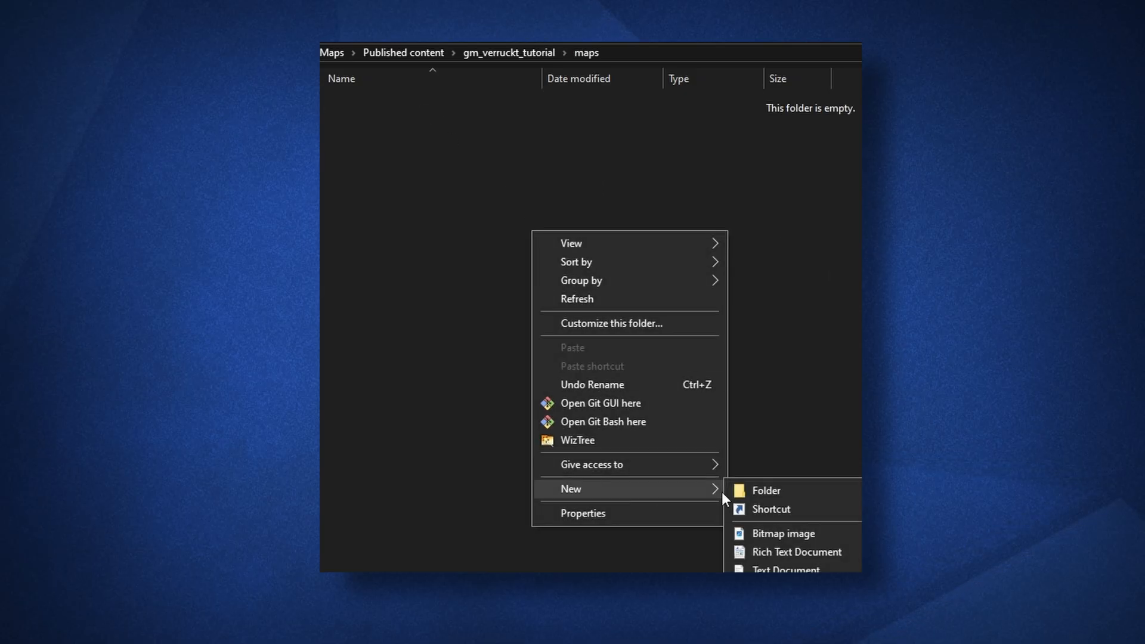
pyautogui.click(766, 490)
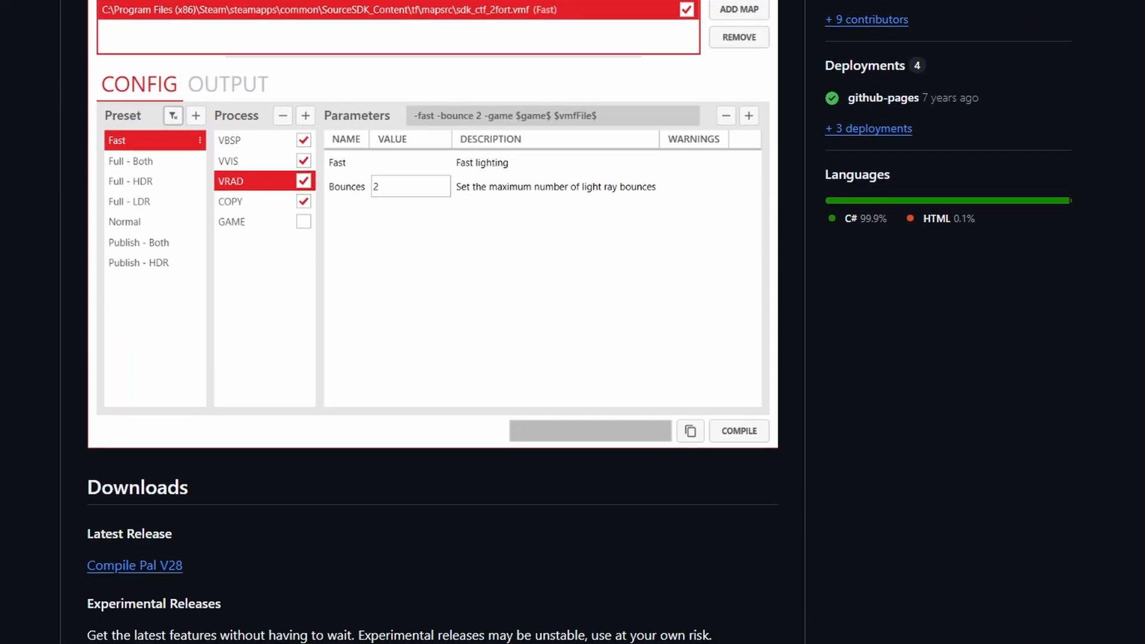
pyautogui.scroll(-3)
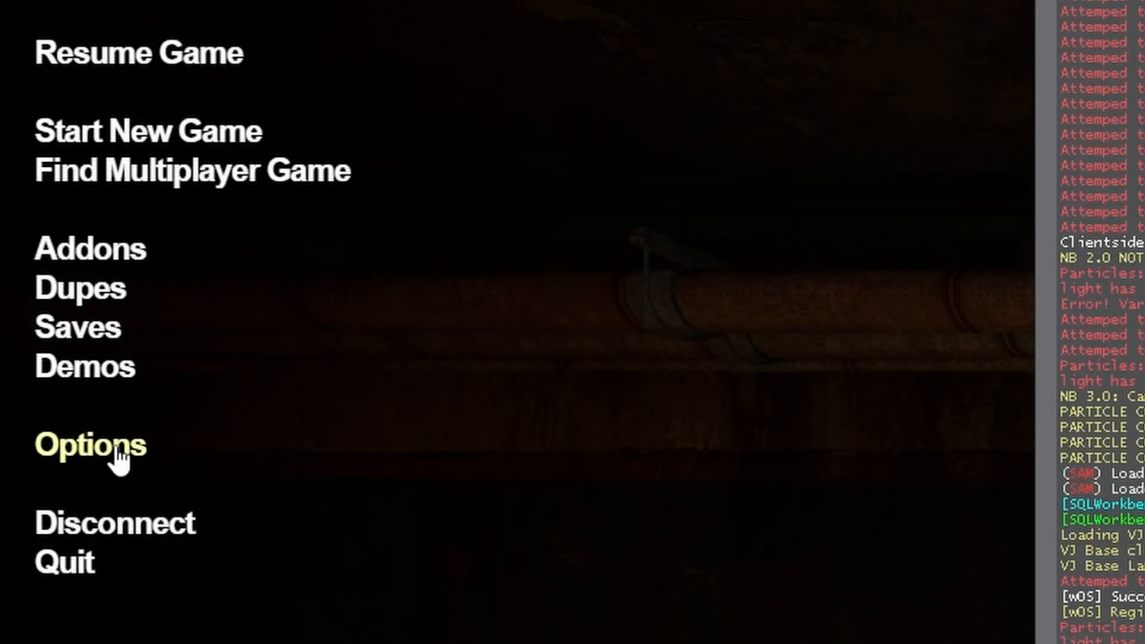
# - Check Garry's Mod advanced video options, then browse its local files from the Steam library
pyautogui.click(90, 445)
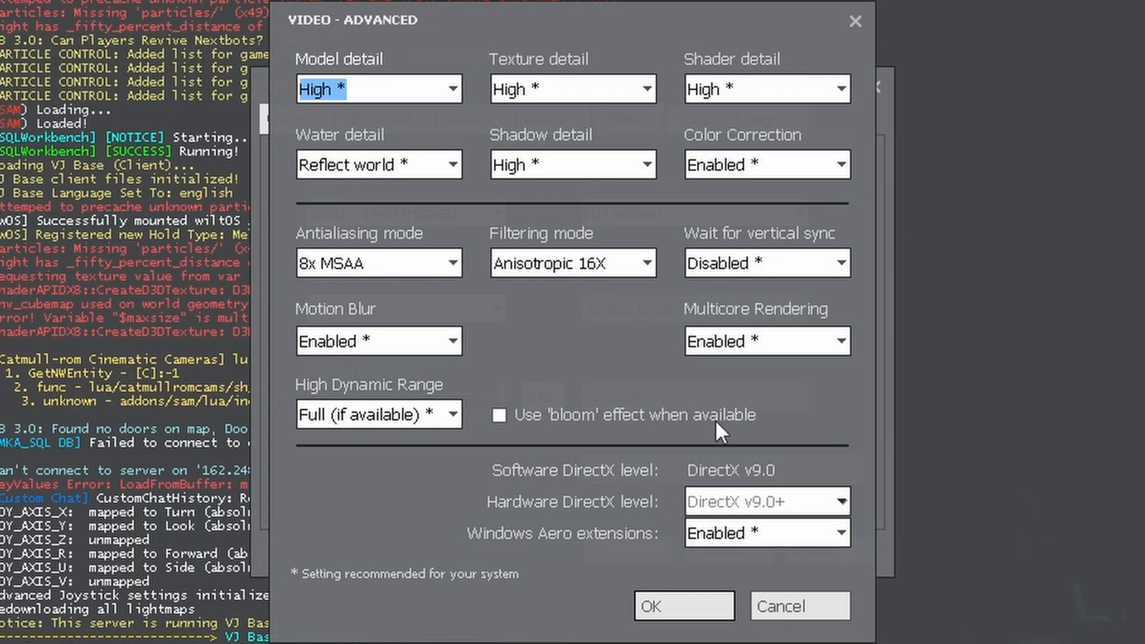
pyautogui.click(682, 607)
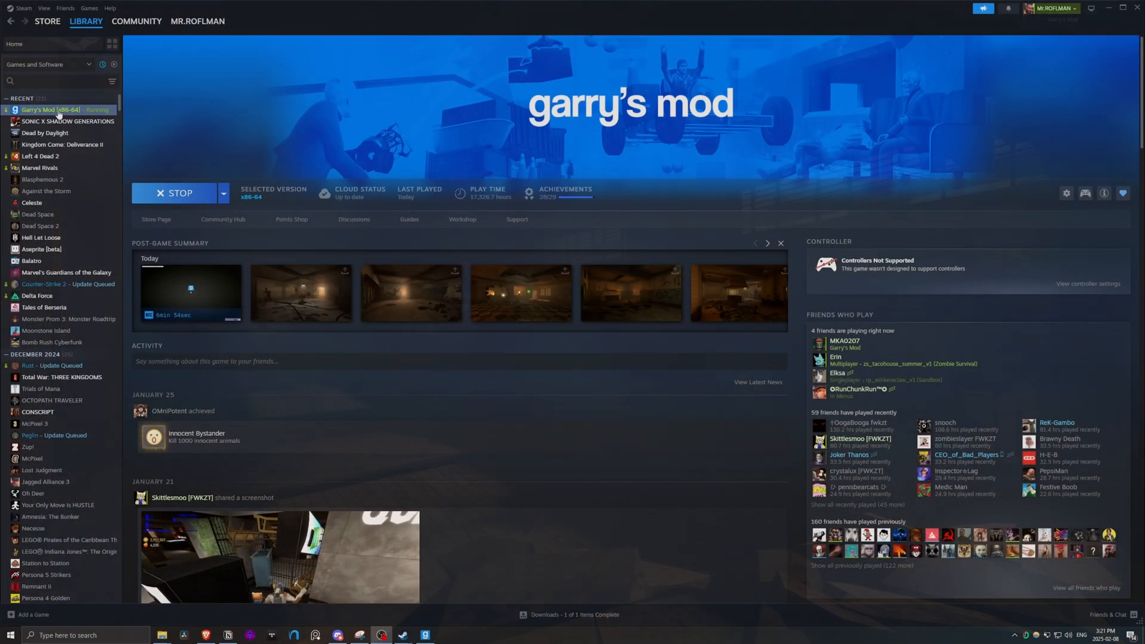
pyautogui.rightClick(55, 109)
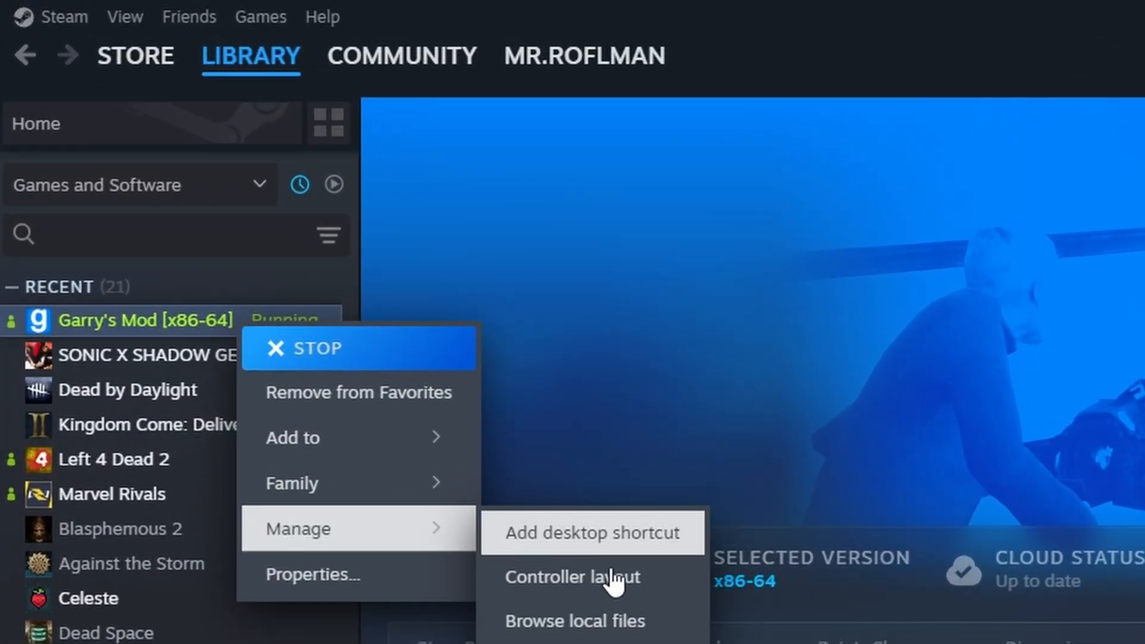
pyautogui.click(576, 620)
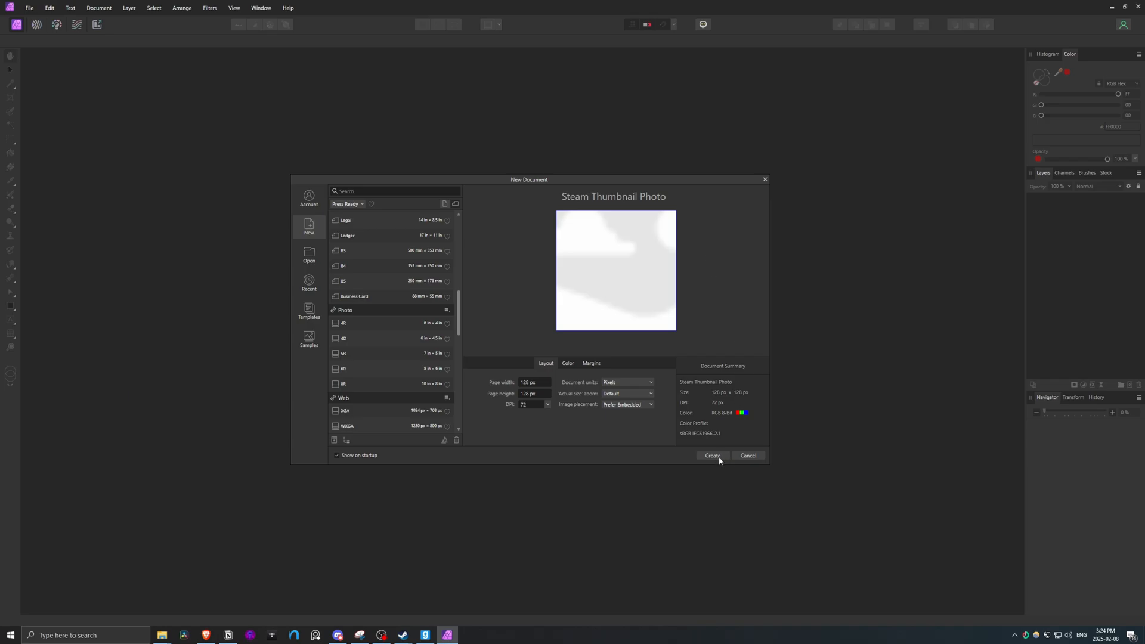
# - Create a new 512 by 512 pixel Steam Thumbnail Photo document in Affinity Photo
pyautogui.click(712, 455)
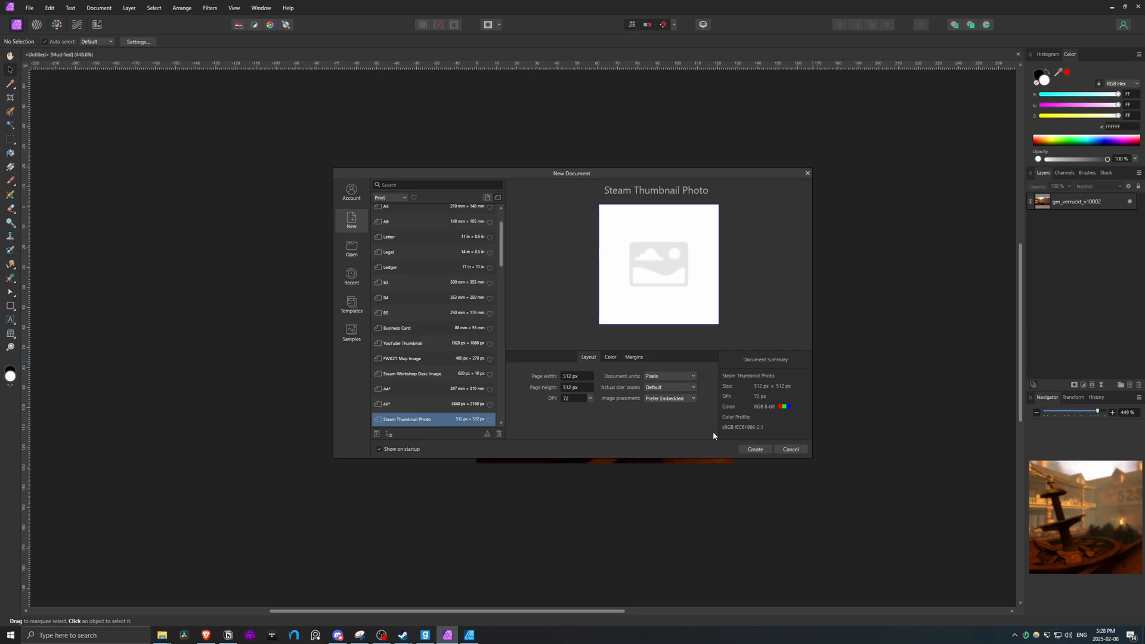
pyautogui.click(755, 449)
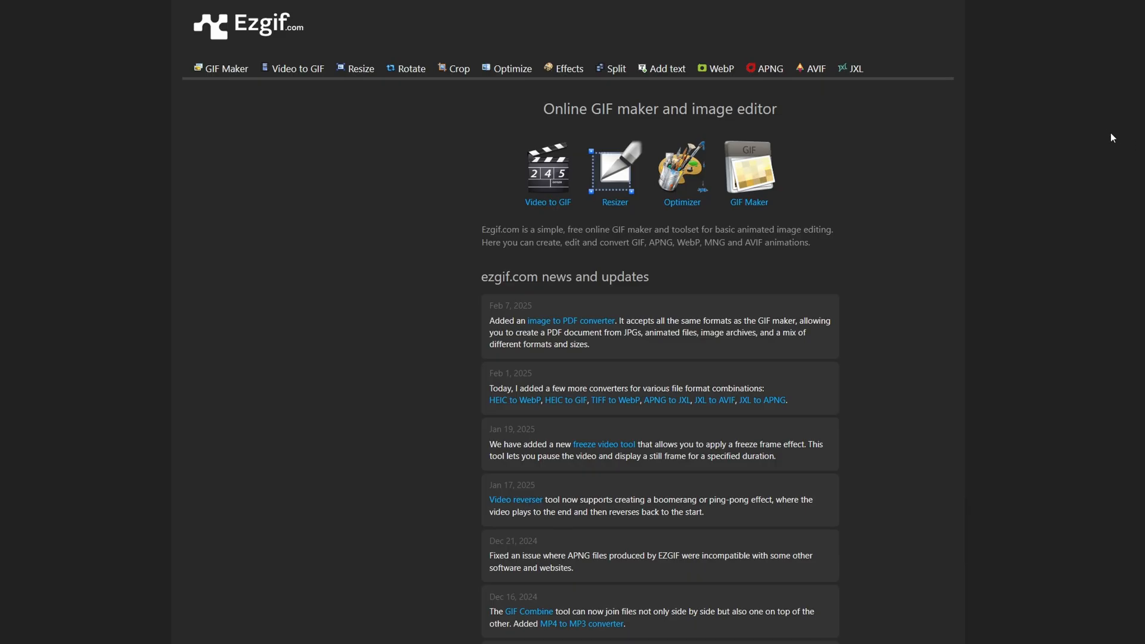
pyautogui.moveTo(548, 203)
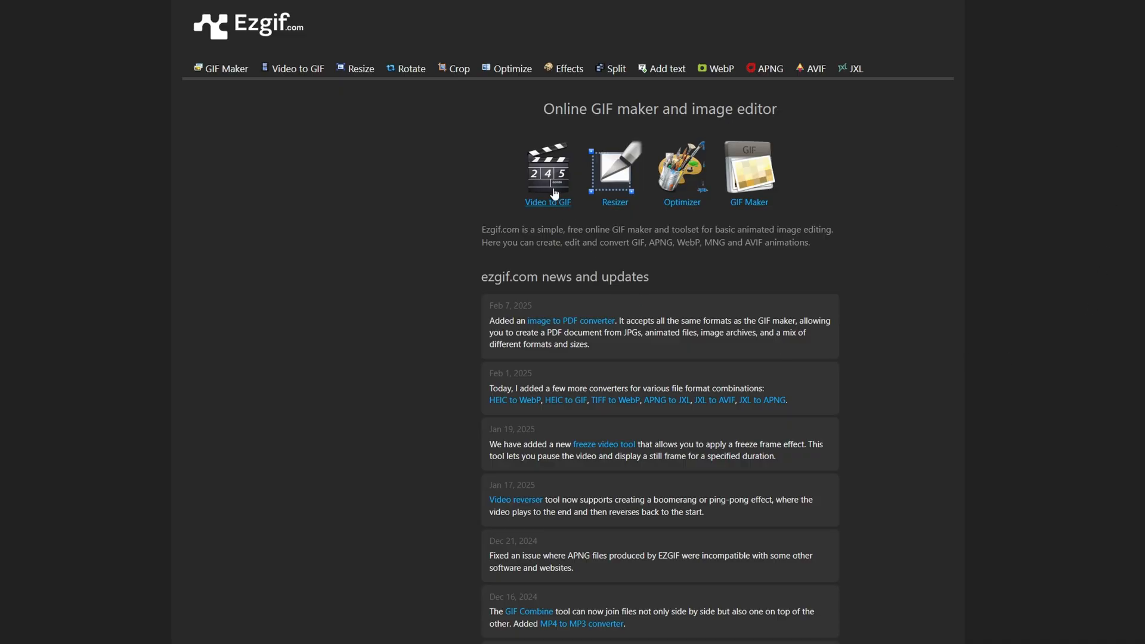
# - Go to Ezgif's Video to GIF converter
pyautogui.click(548, 173)
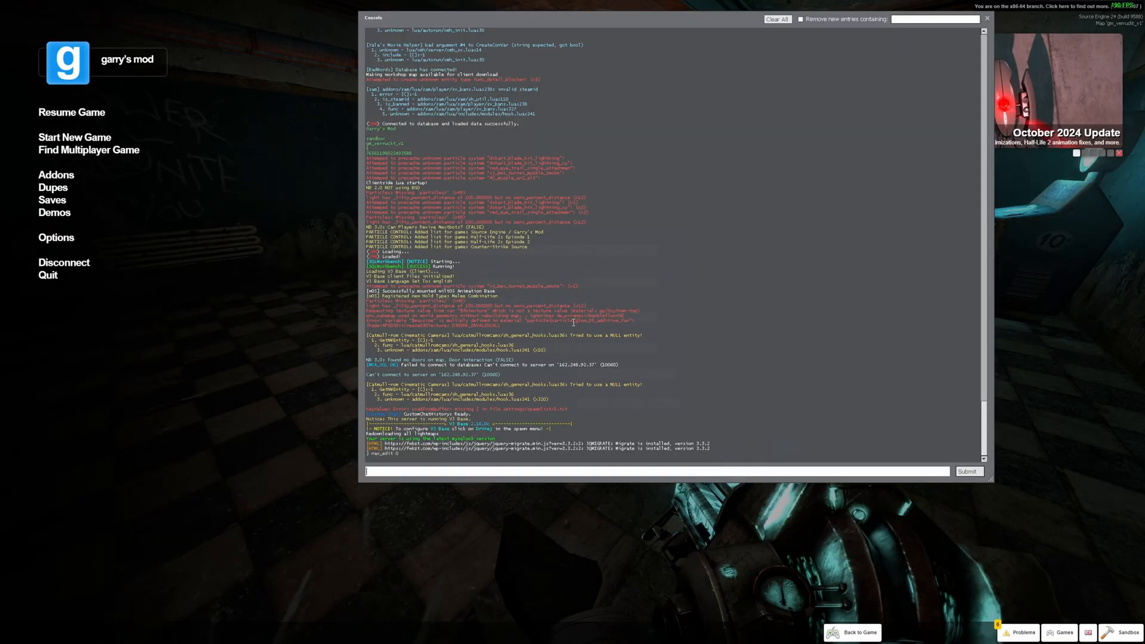
# - Run nav_mark_walkable in the Garry's Mod console to build the map's navigation mesh
pyautogui.write('nav_')
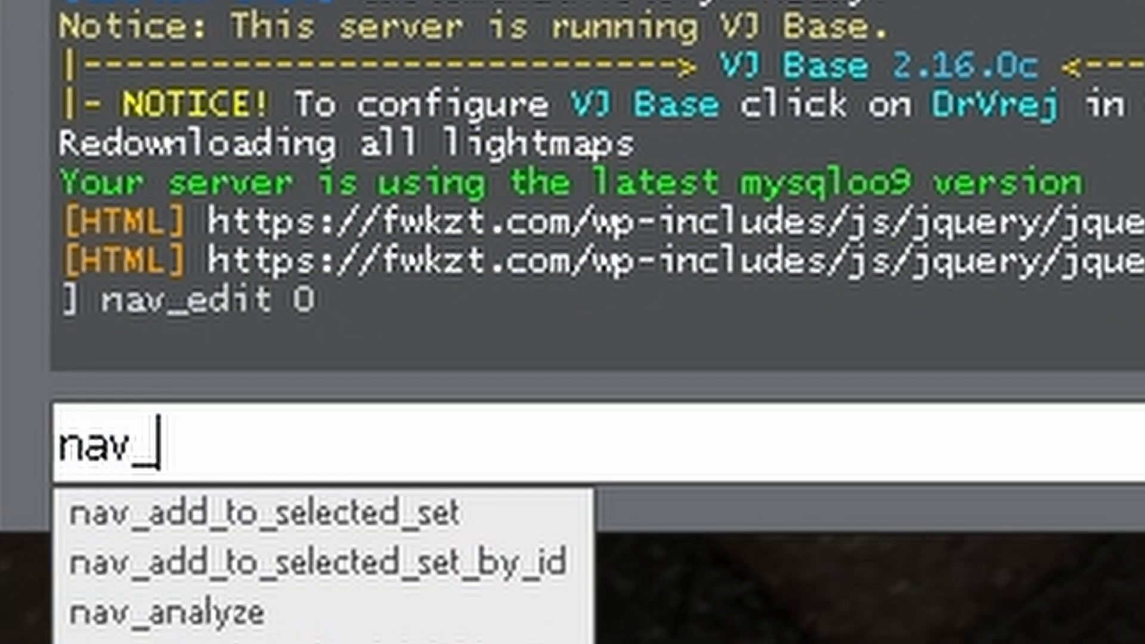
pyautogui.write('mark')
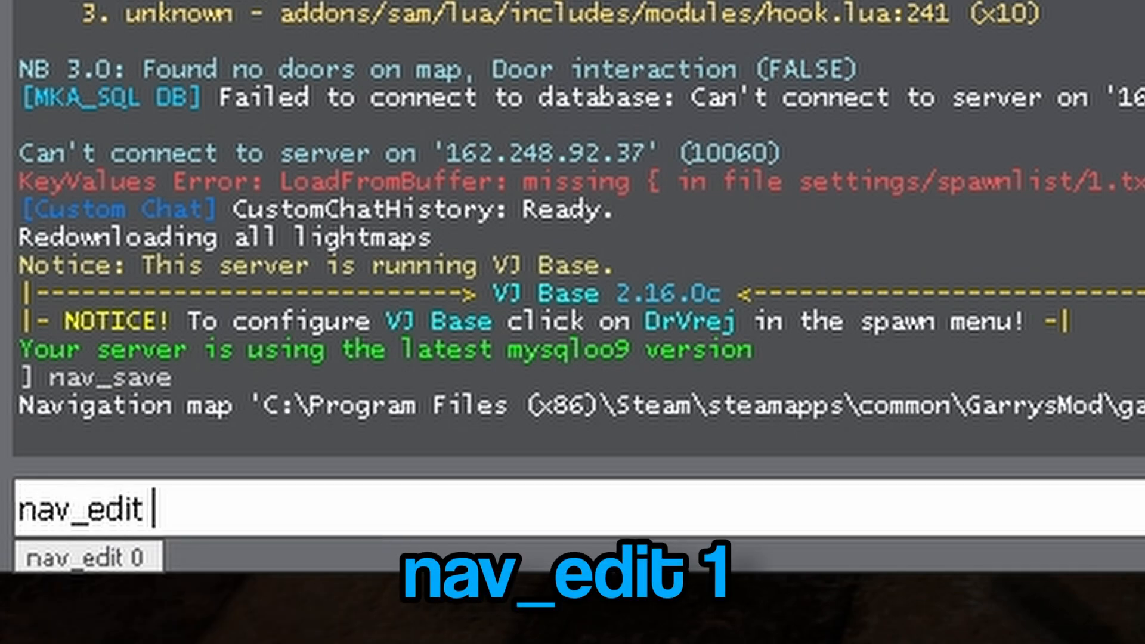
pyautogui.press('Return')
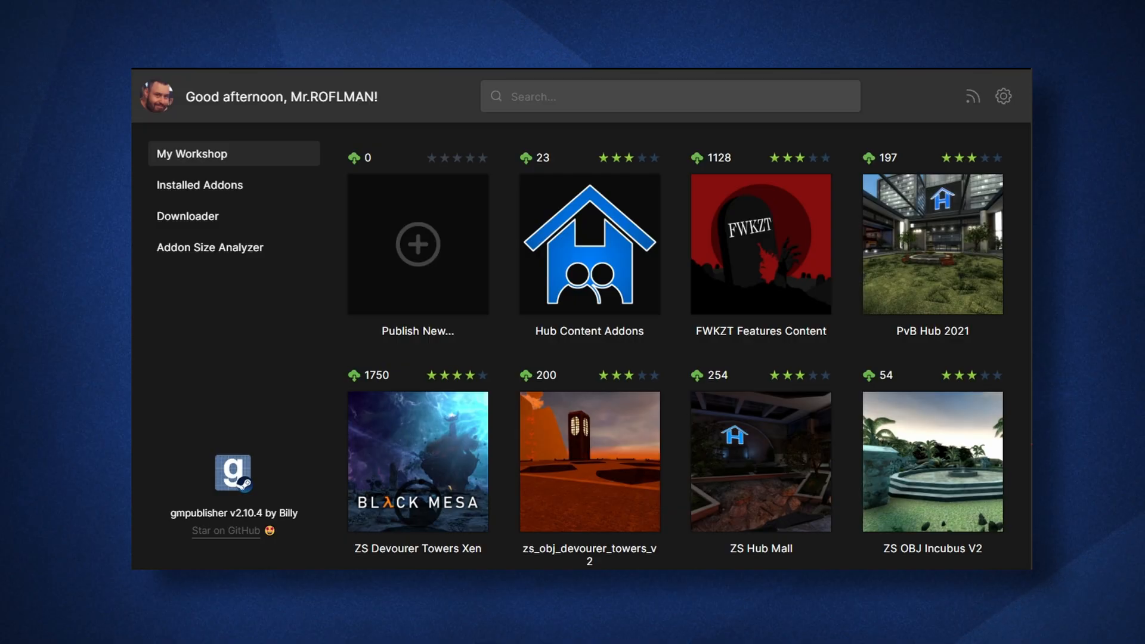
pyautogui.moveTo(311, 168)
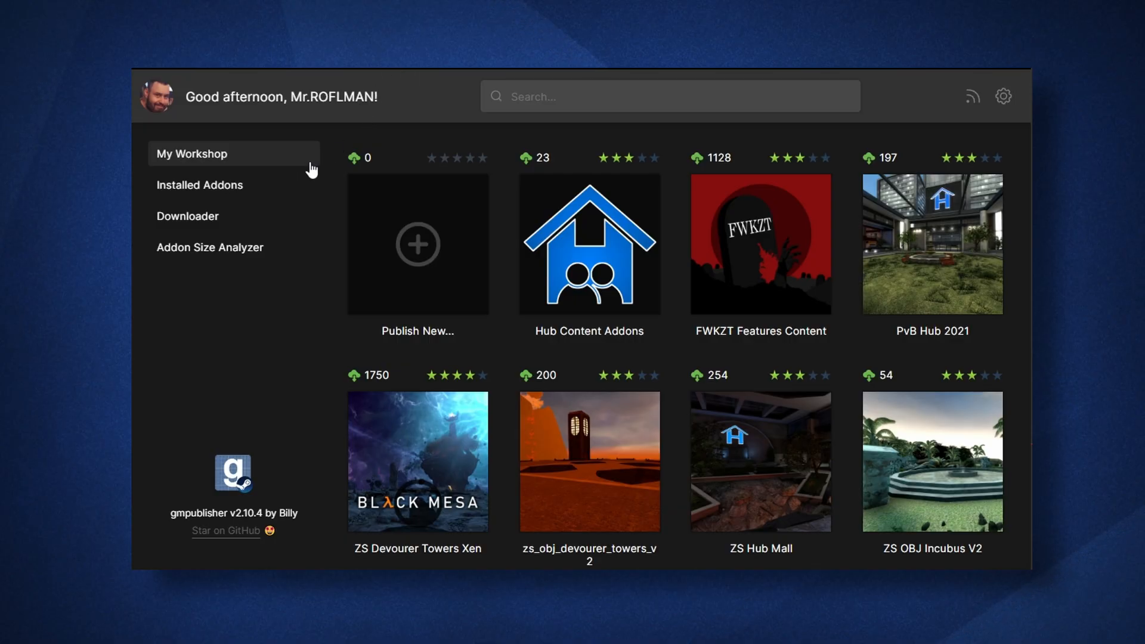
pyautogui.click(199, 185)
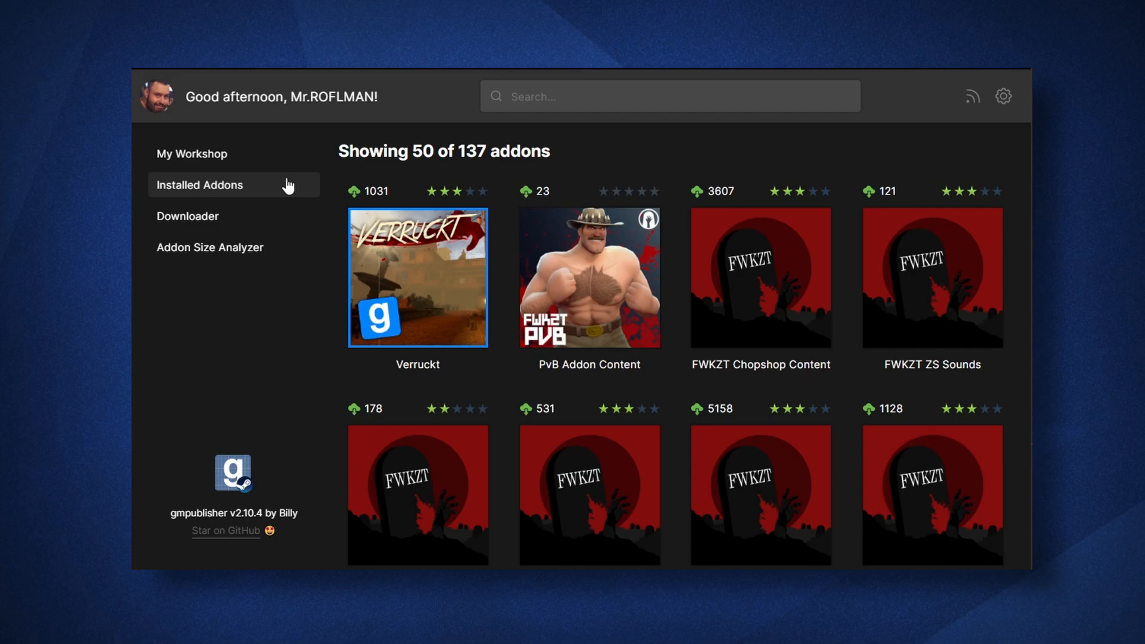
pyautogui.moveTo(255, 227)
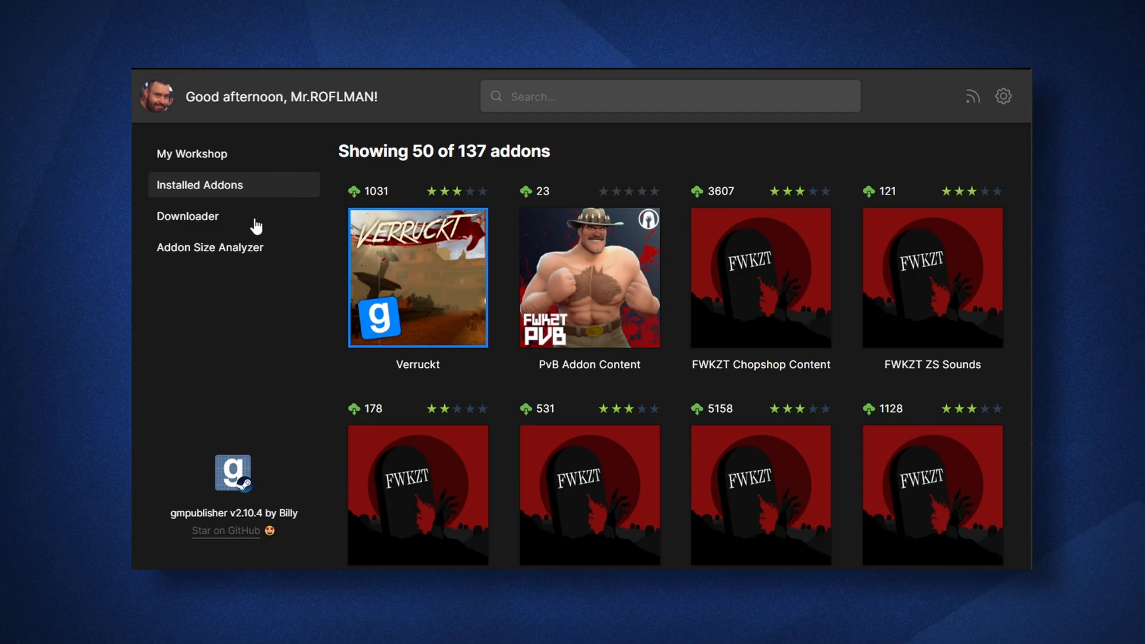
pyautogui.click(188, 216)
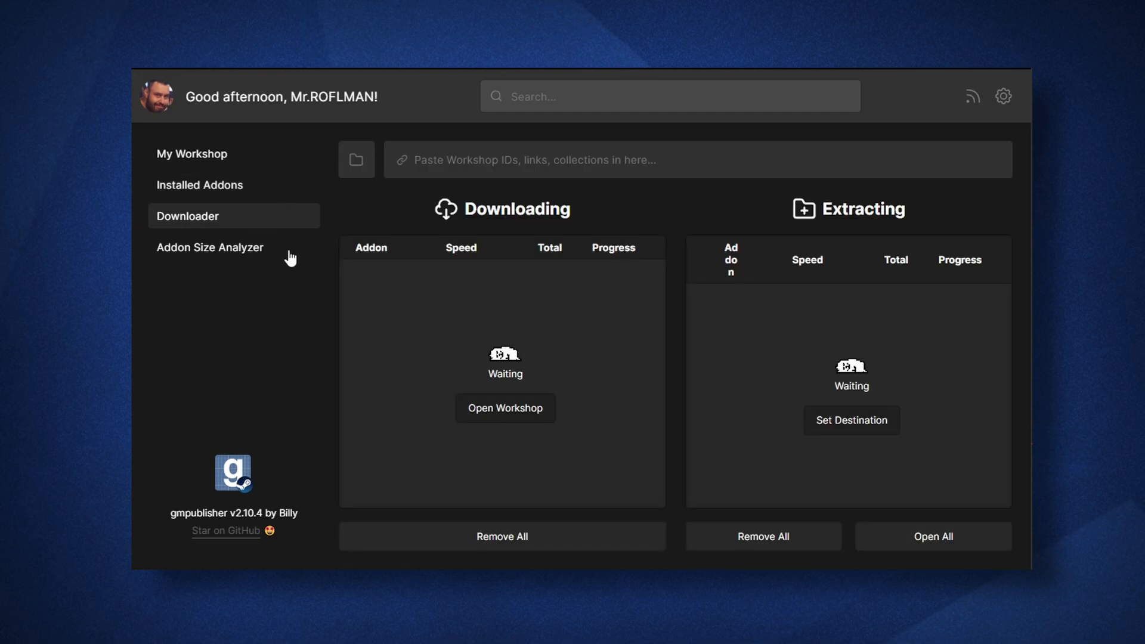
pyautogui.click(210, 247)
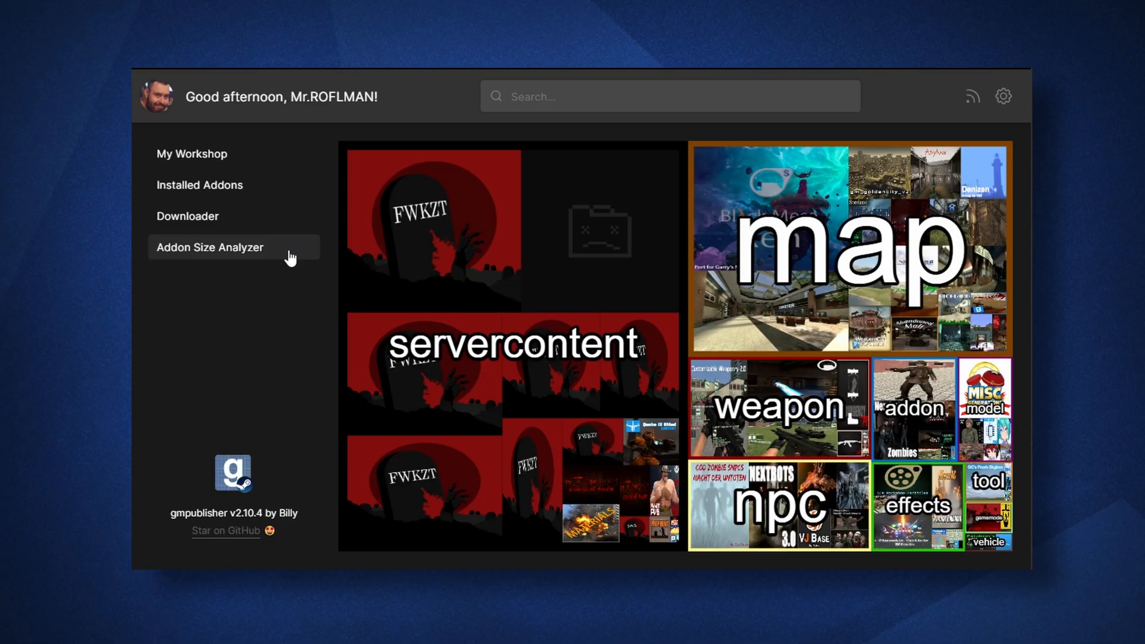
pyautogui.moveTo(291, 200)
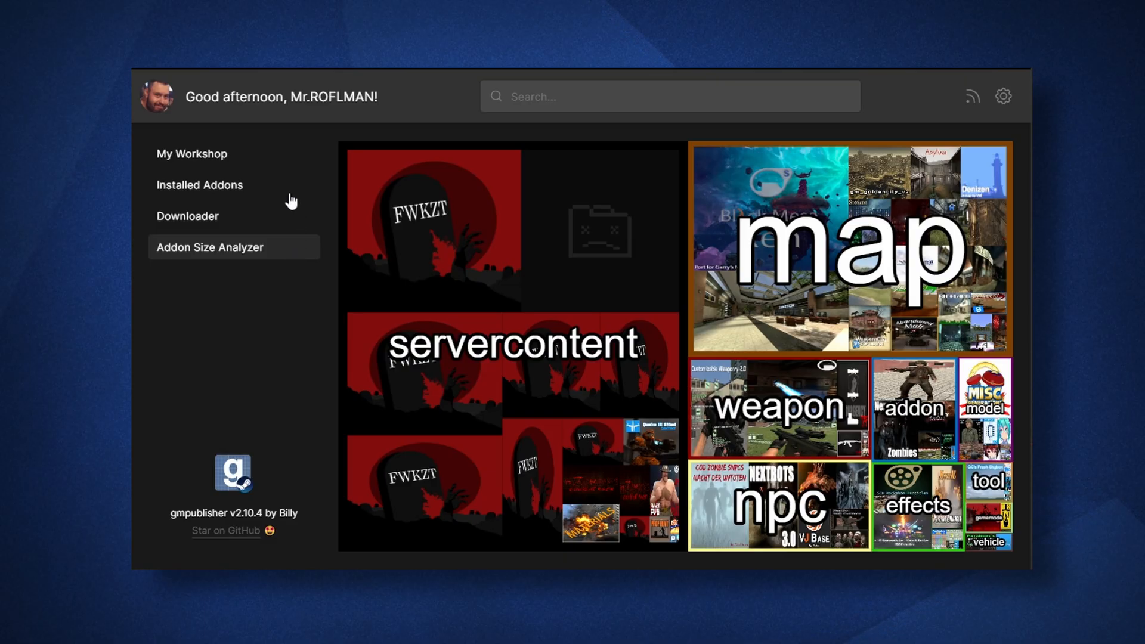
pyautogui.moveTo(288, 173)
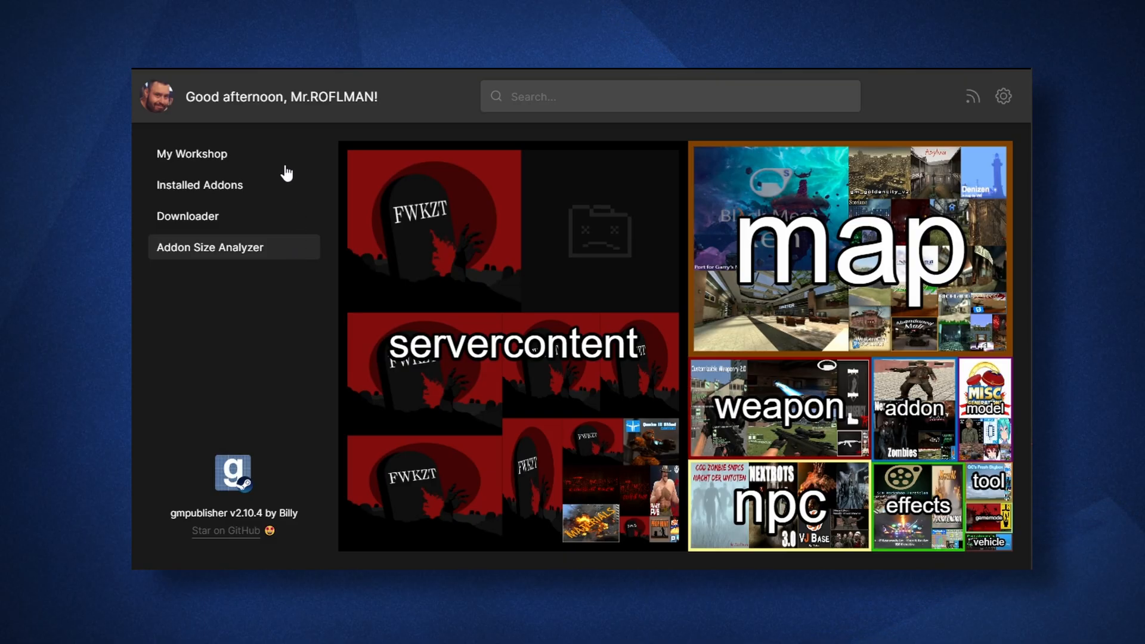
pyautogui.click(192, 154)
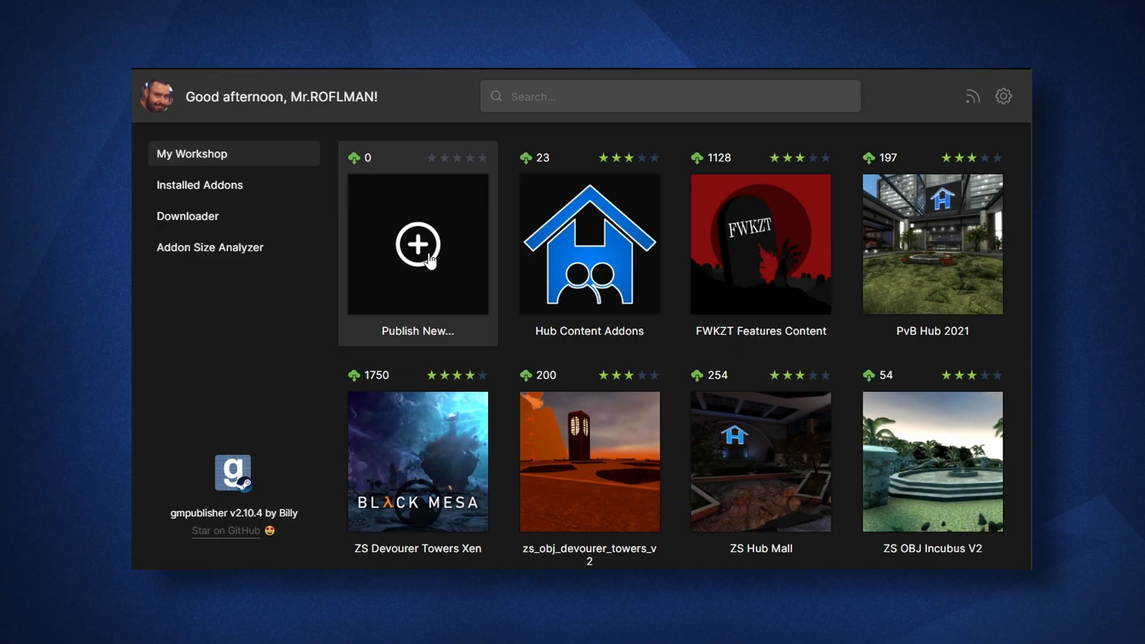
# - Start a Publish New addon in gmpublisher
pyautogui.click(417, 245)
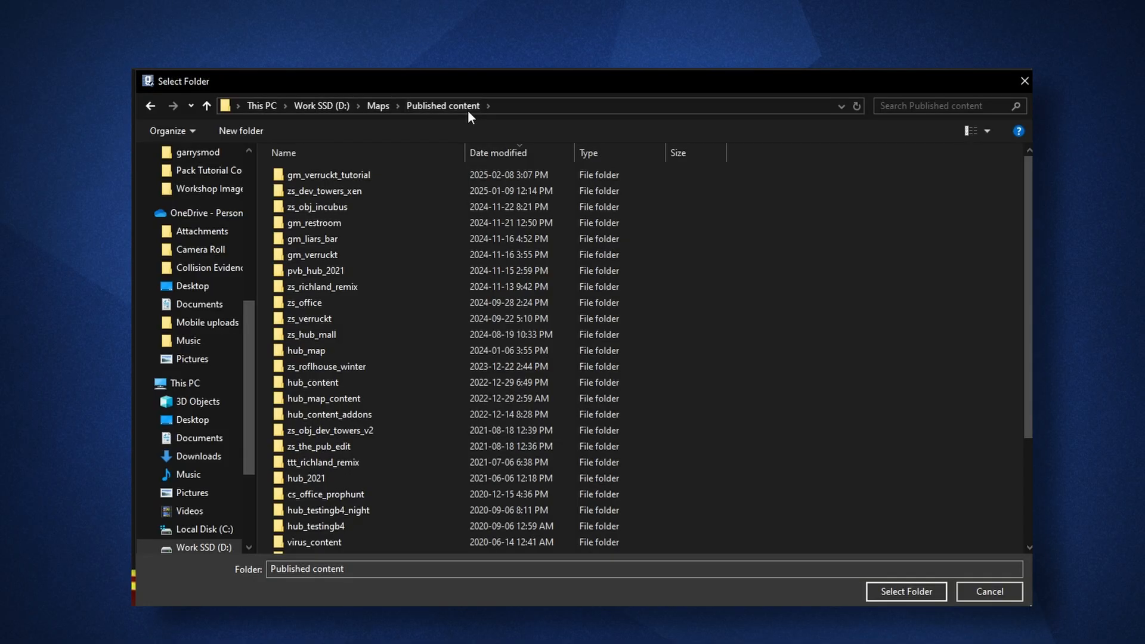
# - Choose gm_verruckt_tutorial as the addon folder and pick its icon from maps/thumb
pyautogui.click(328, 174)
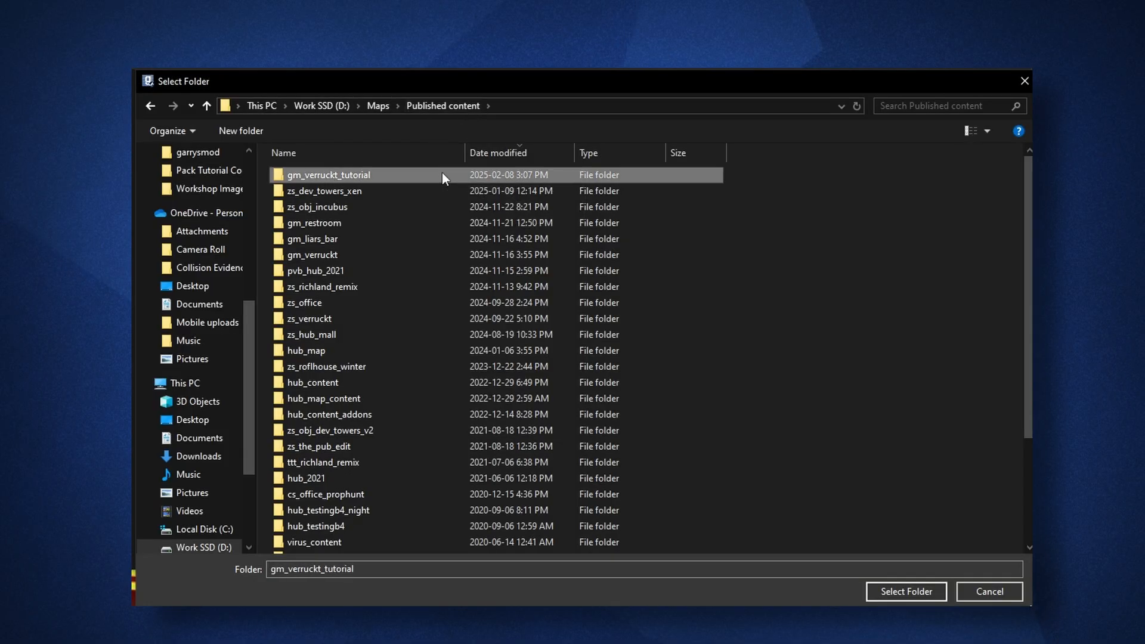
pyautogui.click(906, 592)
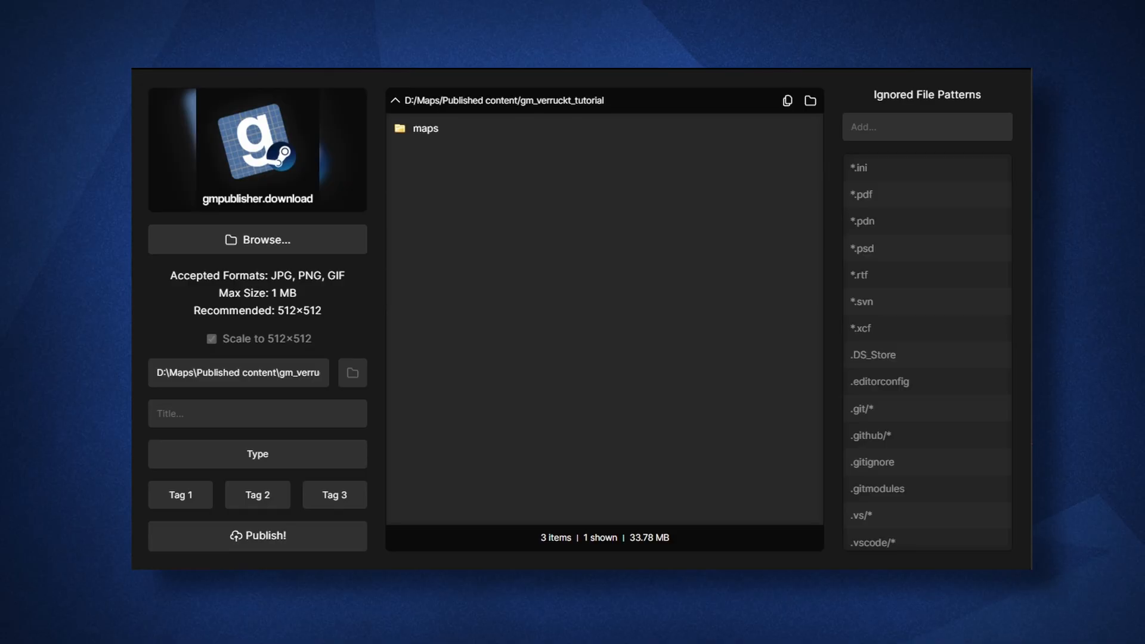
pyautogui.moveTo(420, 142)
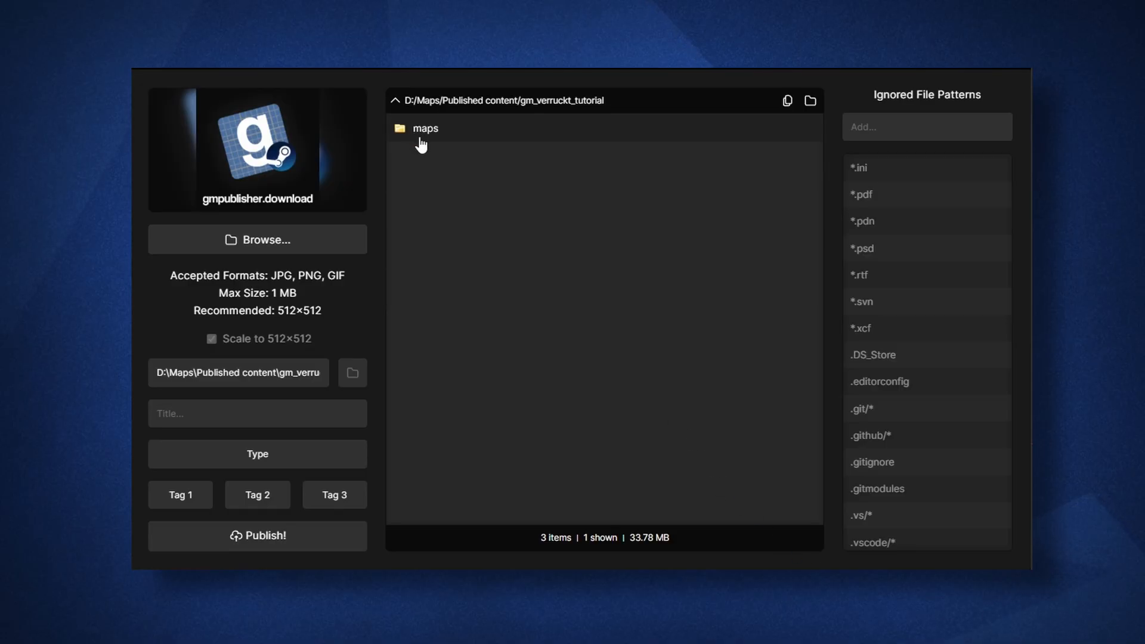
pyautogui.doubleClick(424, 129)
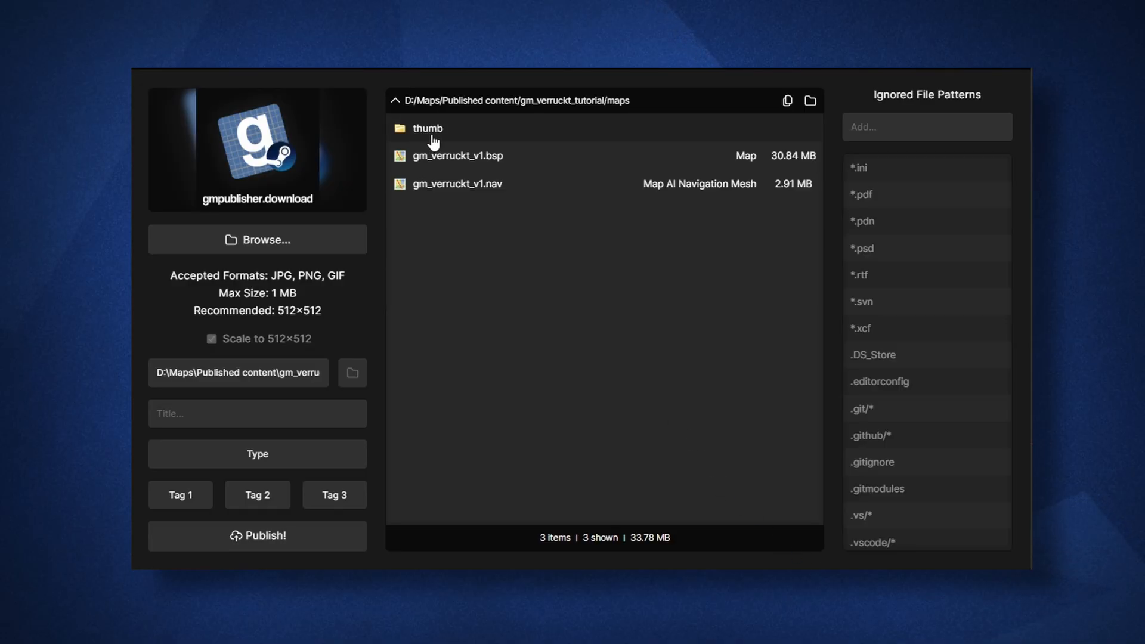
pyautogui.click(258, 240)
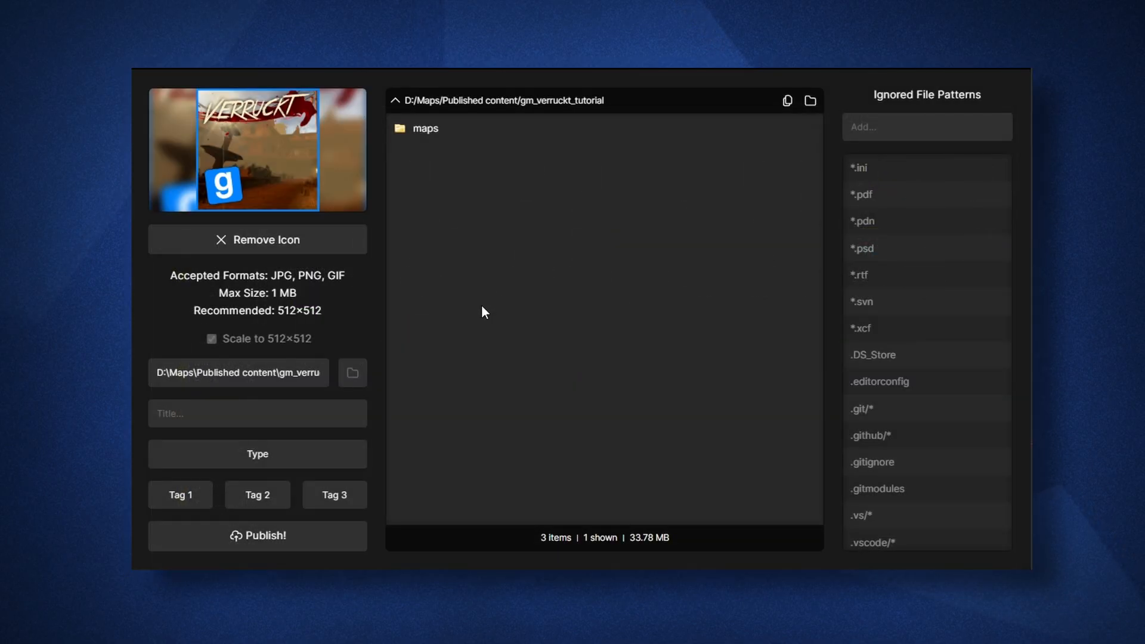
# - Title the addon Verruckt and set its type to Map
pyautogui.click(256, 413)
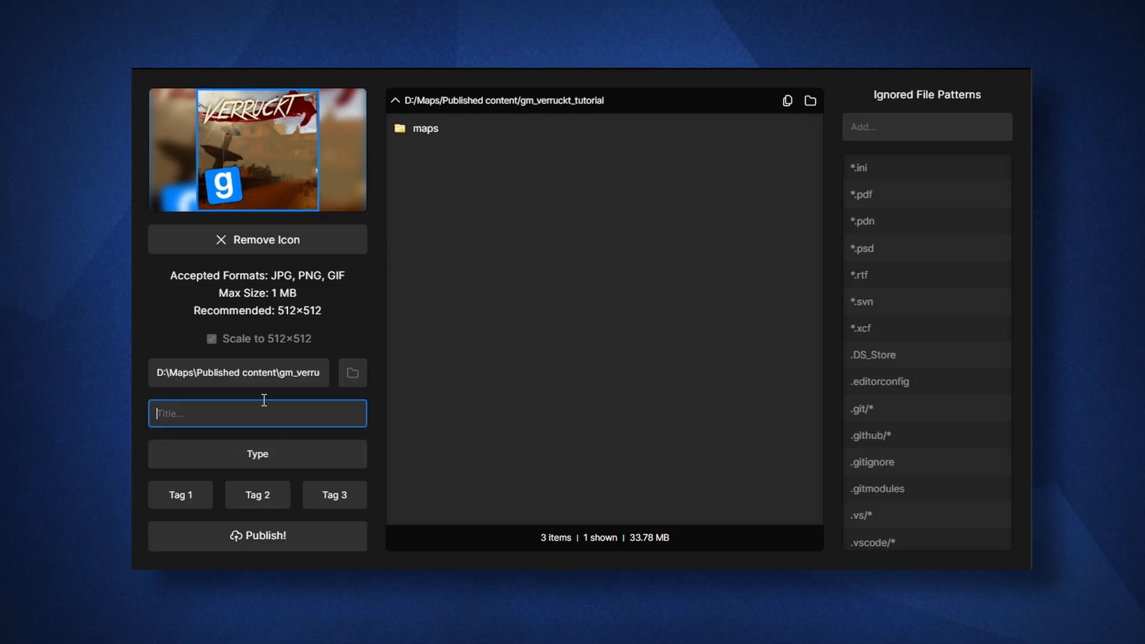
pyautogui.write('BEST M')
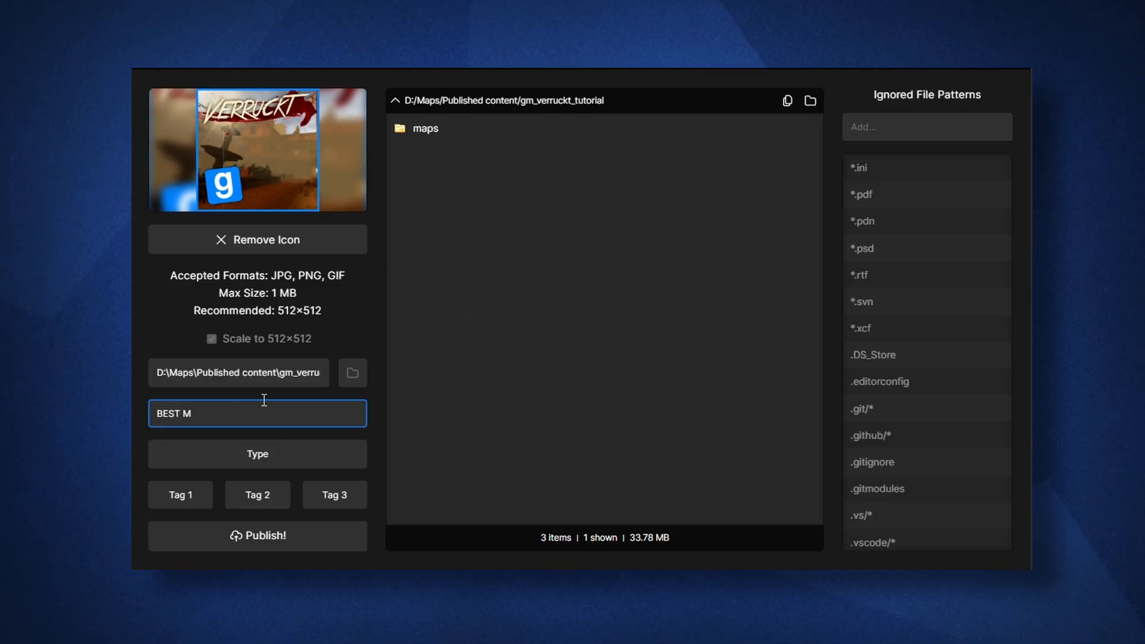
pyautogui.write('Verruckt')
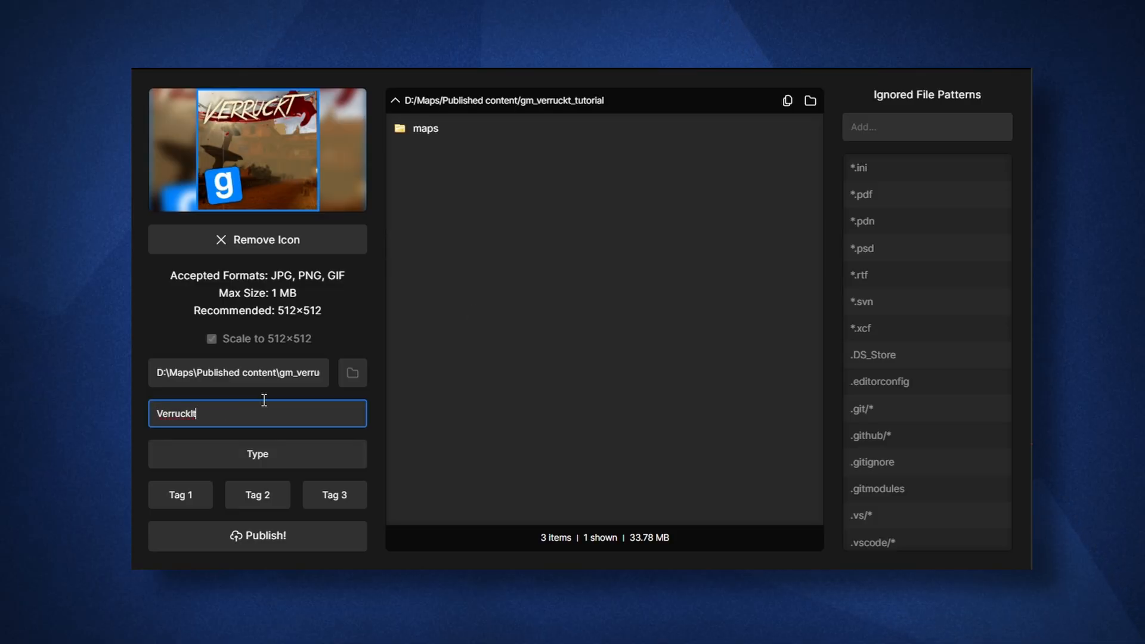
pyautogui.click(258, 453)
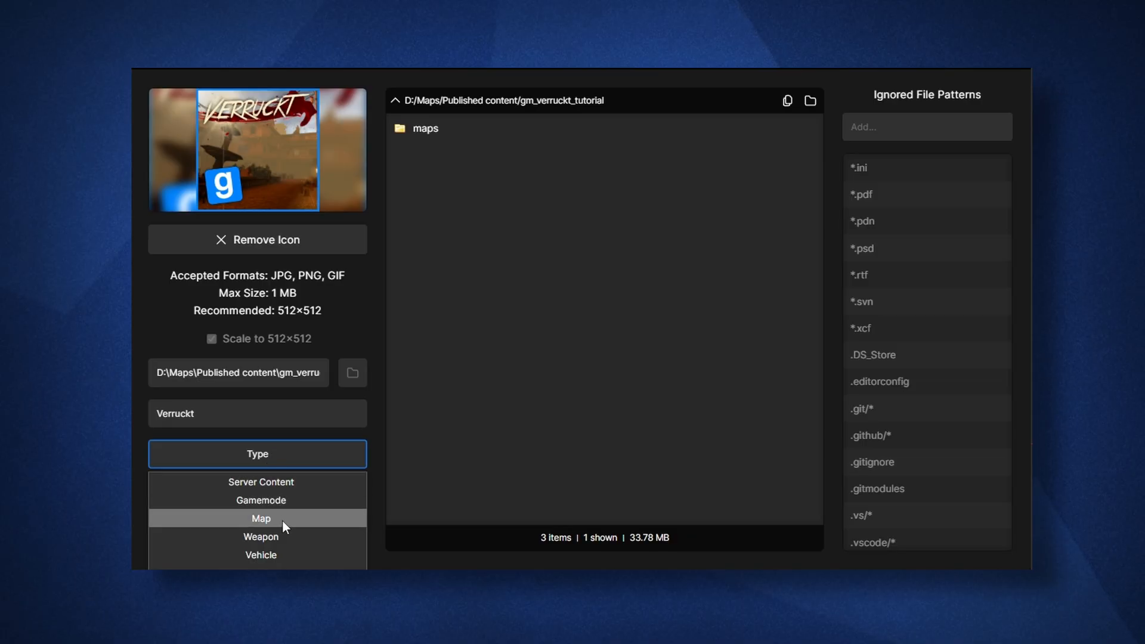
pyautogui.click(261, 519)
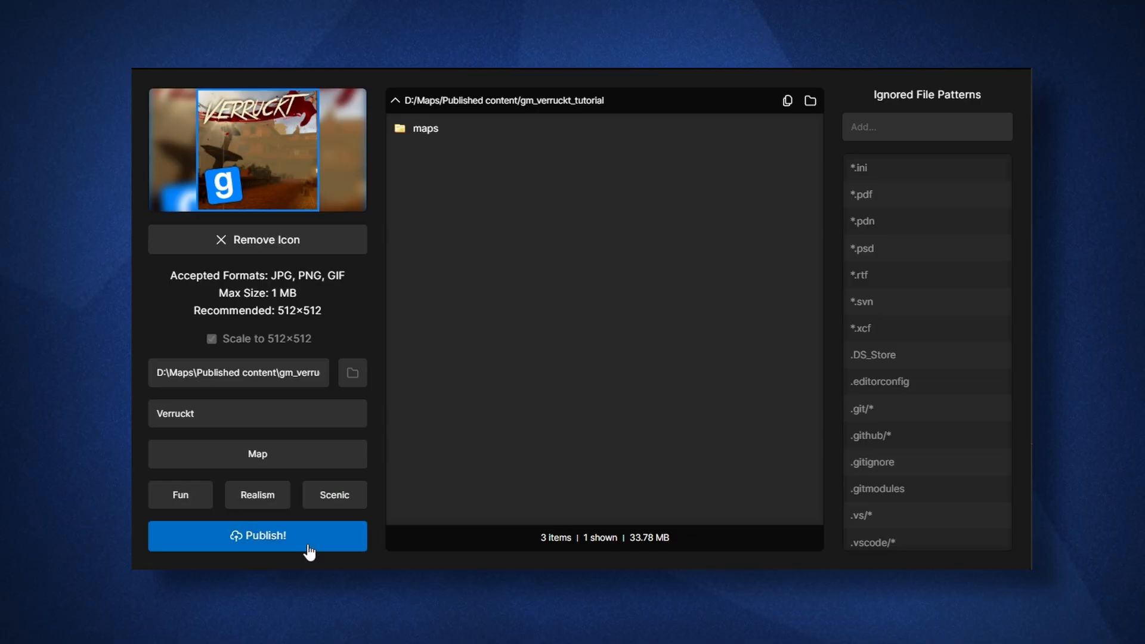
# - Publish the addon, then reach the Verruckt page through your profile's Workshop Items list
pyautogui.click(257, 536)
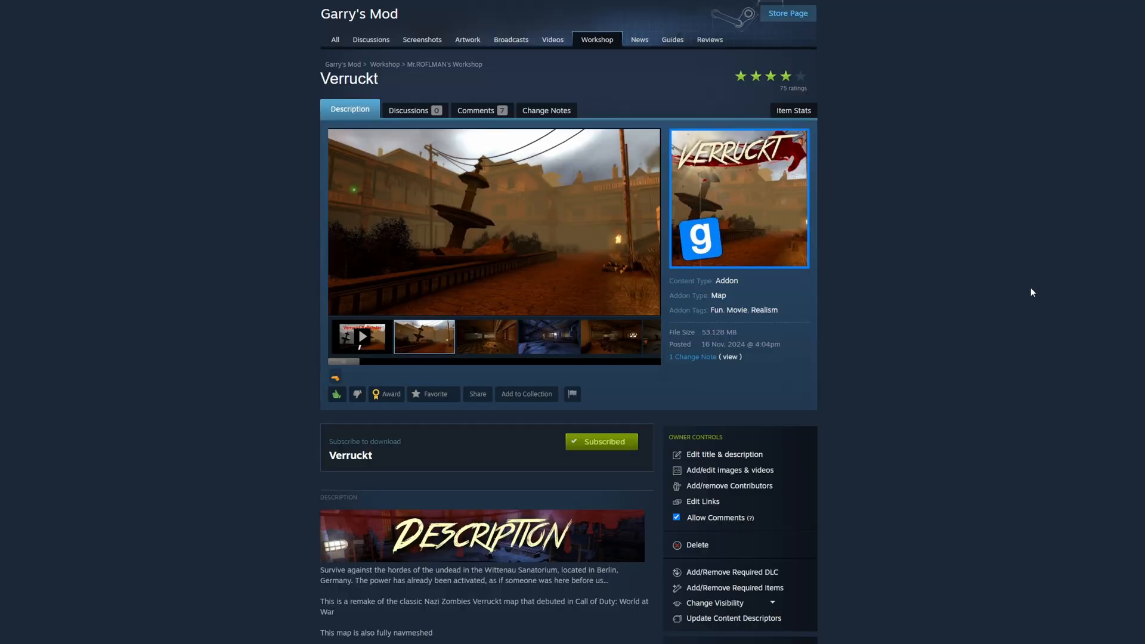
pyautogui.scroll(-3)
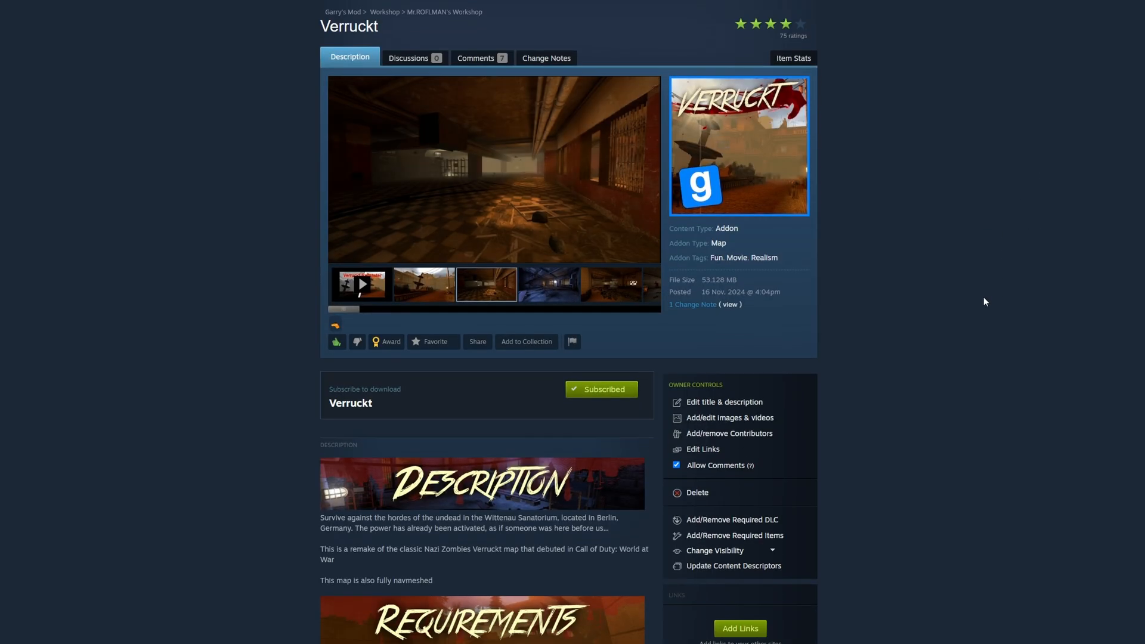
pyautogui.click(586, 48)
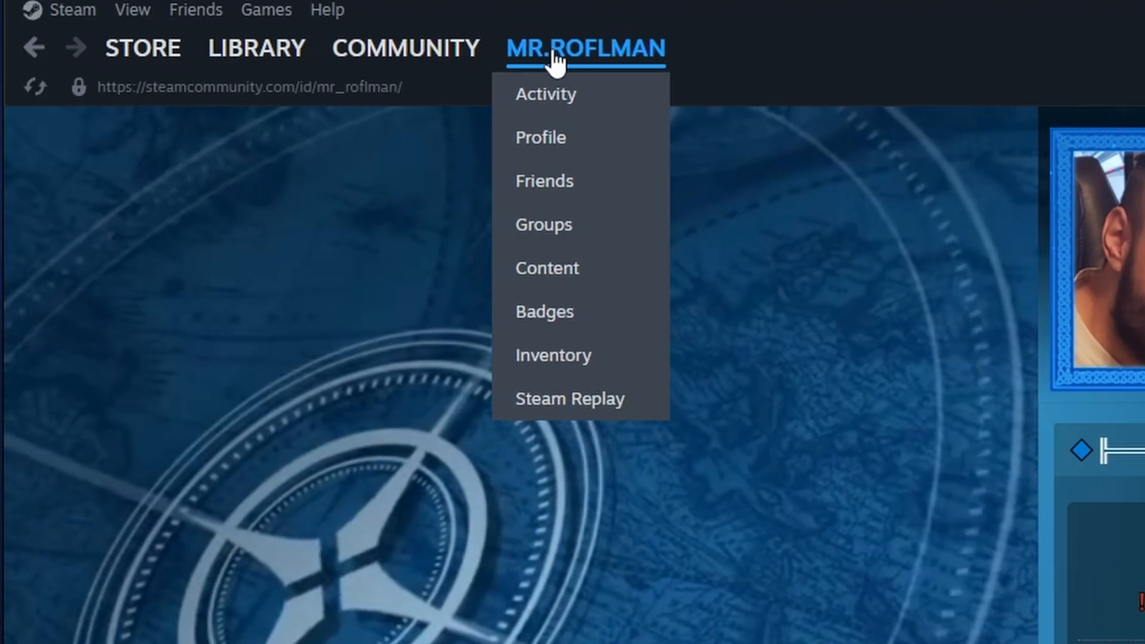
pyautogui.click(548, 268)
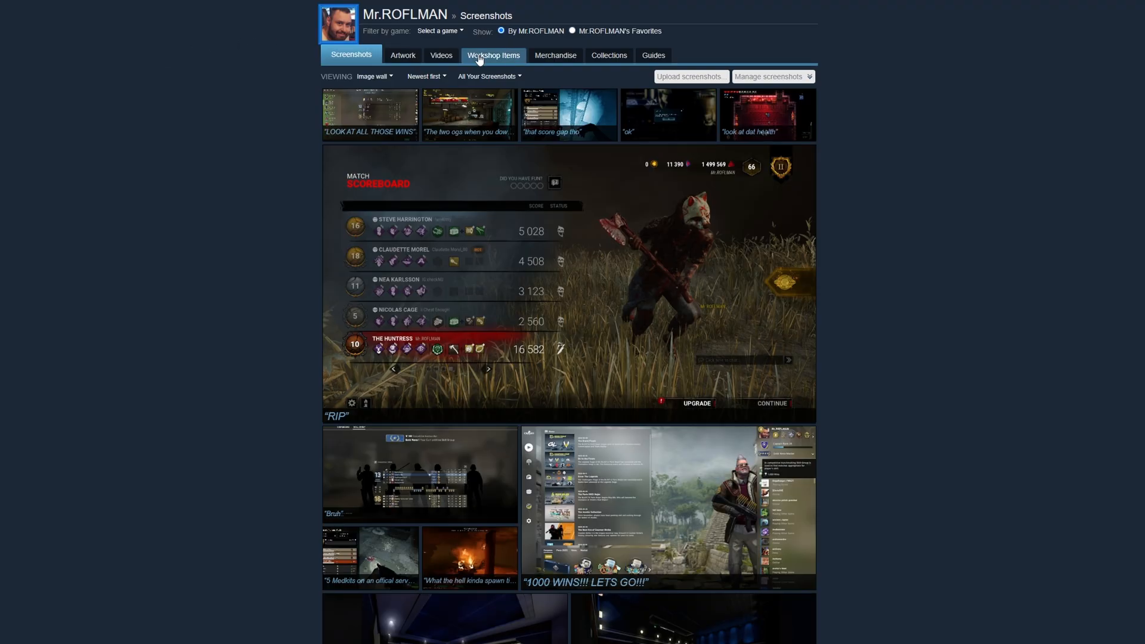
pyautogui.click(493, 54)
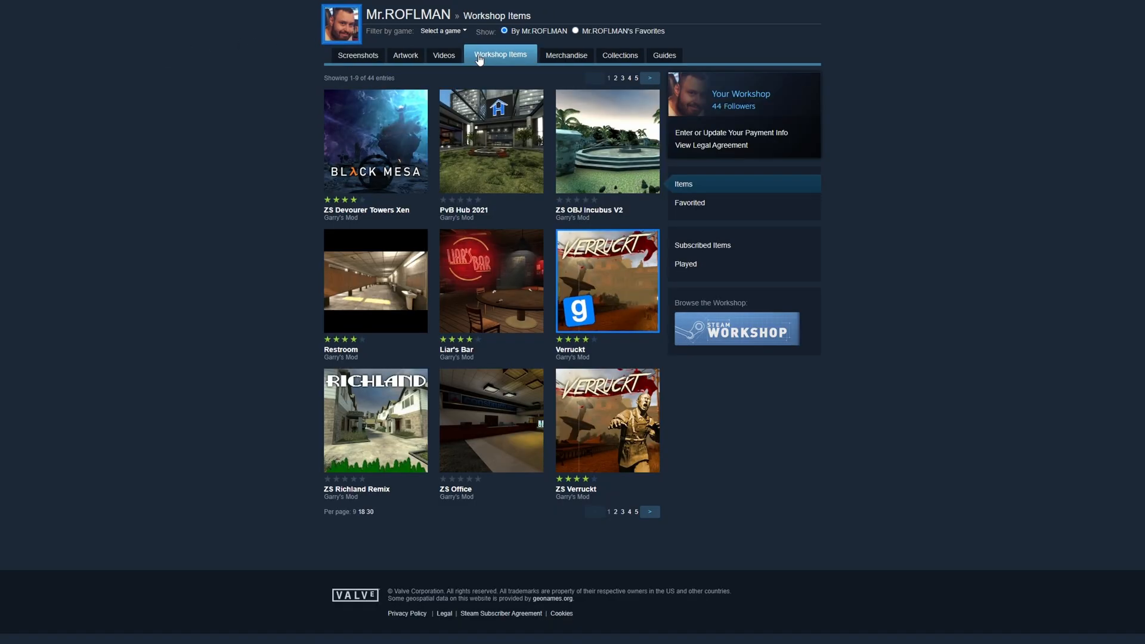
pyautogui.moveTo(598, 252)
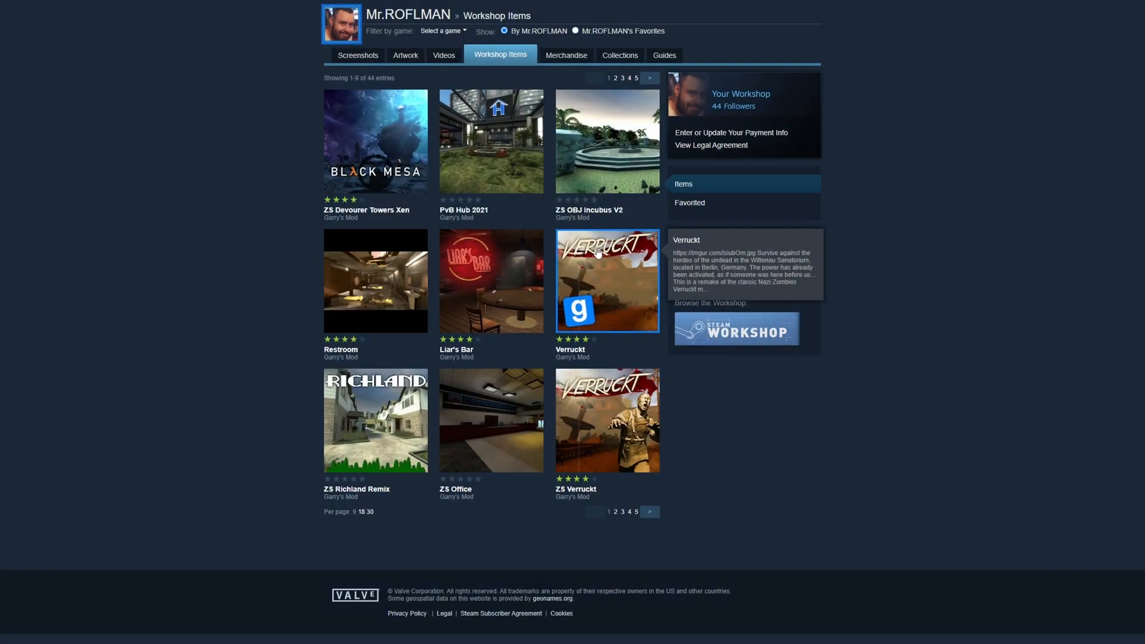
pyautogui.click(607, 281)
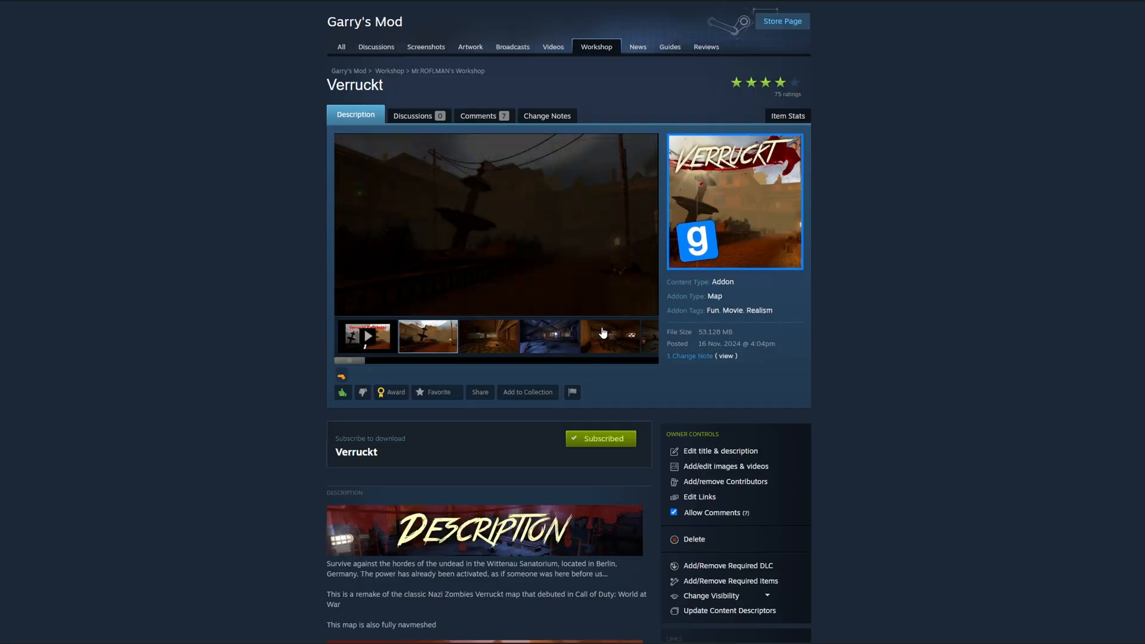
# - Upload the ten gm_verruckt screenshots to the Workshop item and save them
pyautogui.click(721, 451)
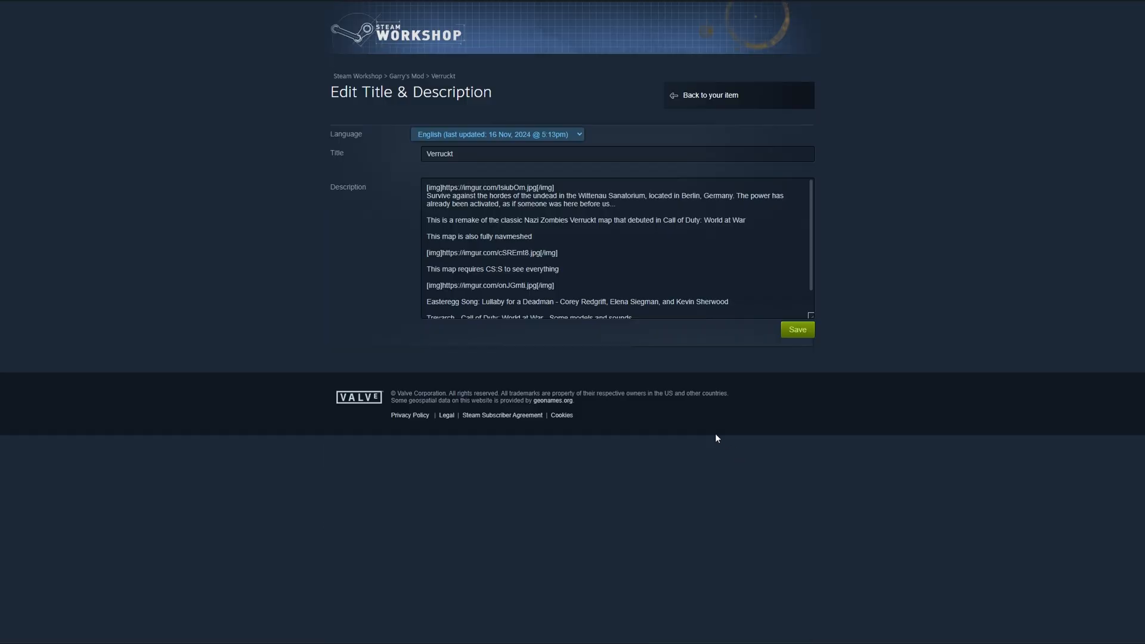
pyautogui.scroll(-3)
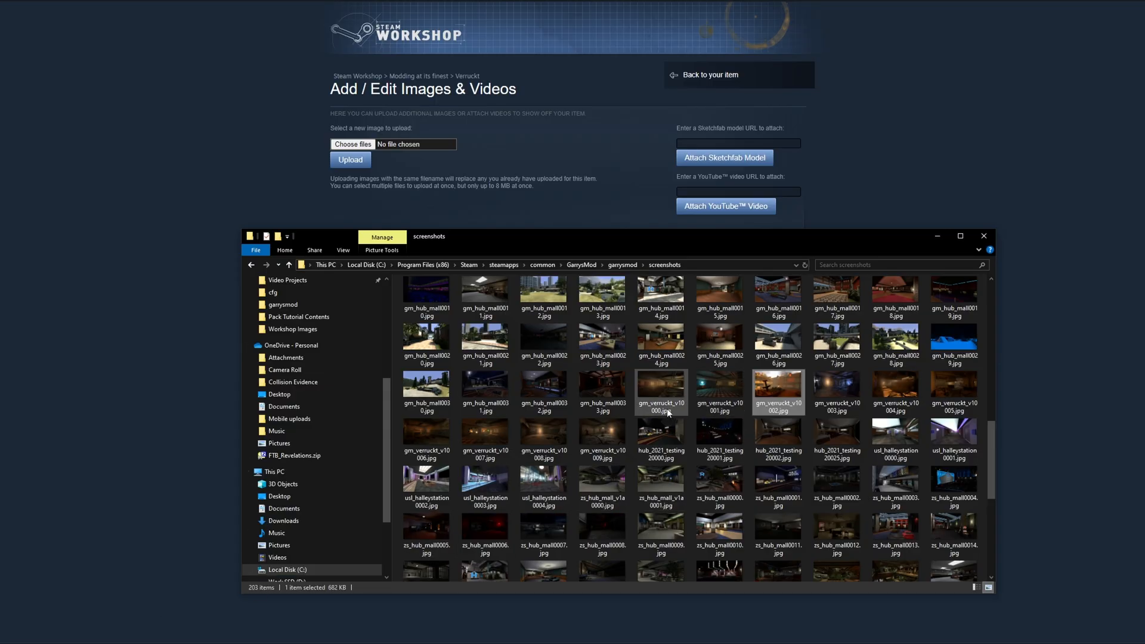
pyautogui.click(601, 438)
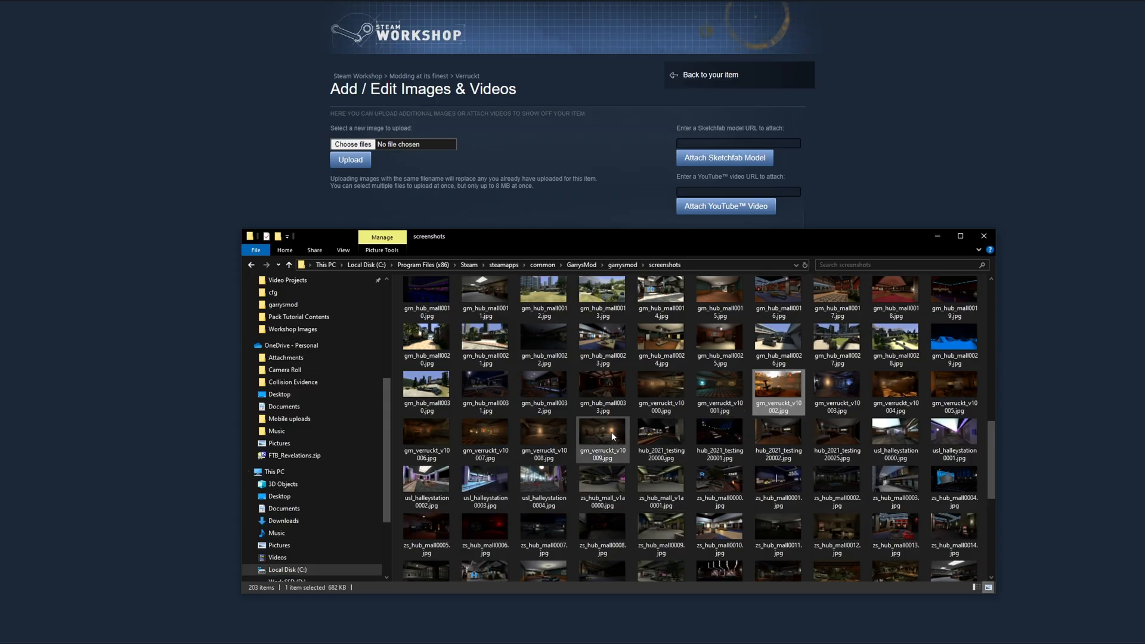
pyautogui.click(602, 438)
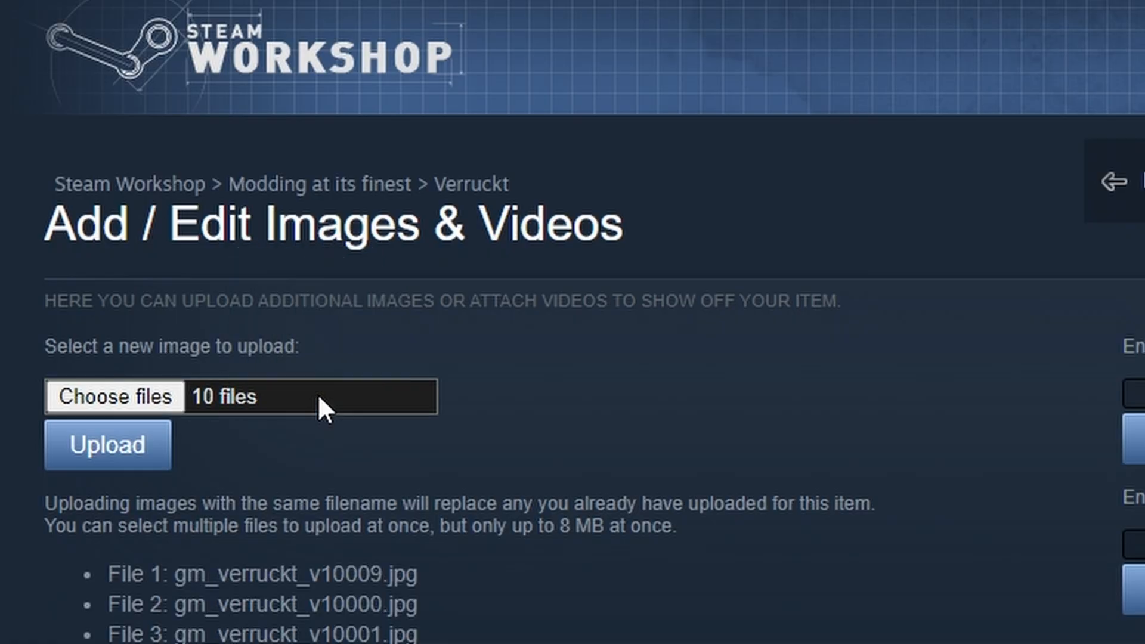
pyautogui.scroll(-3)
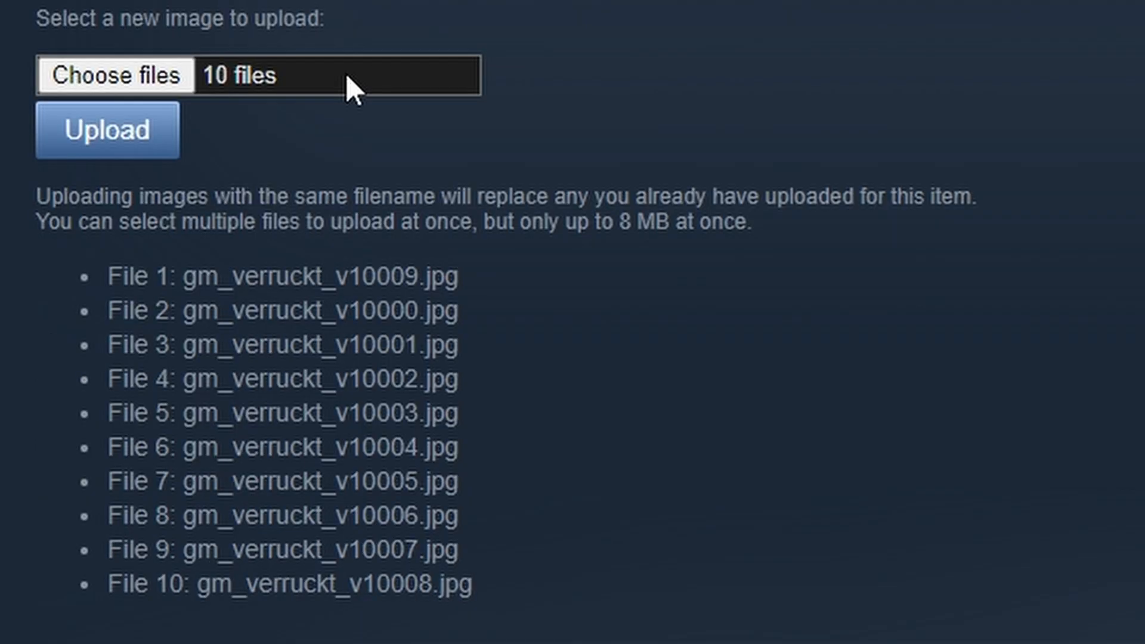
pyautogui.click(106, 131)
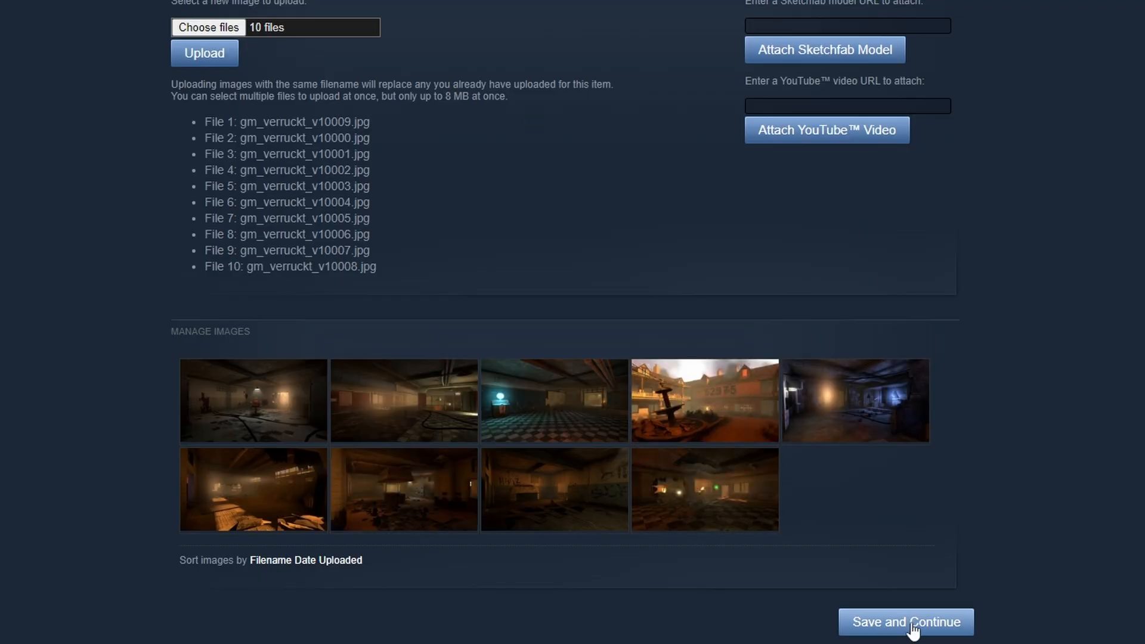
pyautogui.click(904, 621)
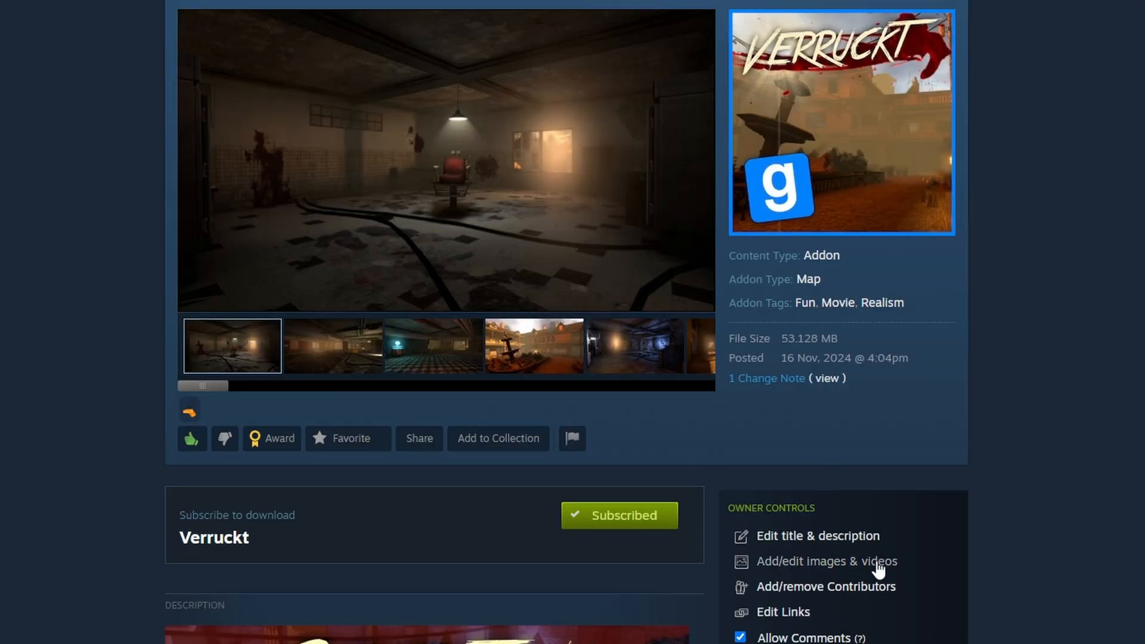
# - Attach the YouTube video to the Verruckt item
pyautogui.click(825, 561)
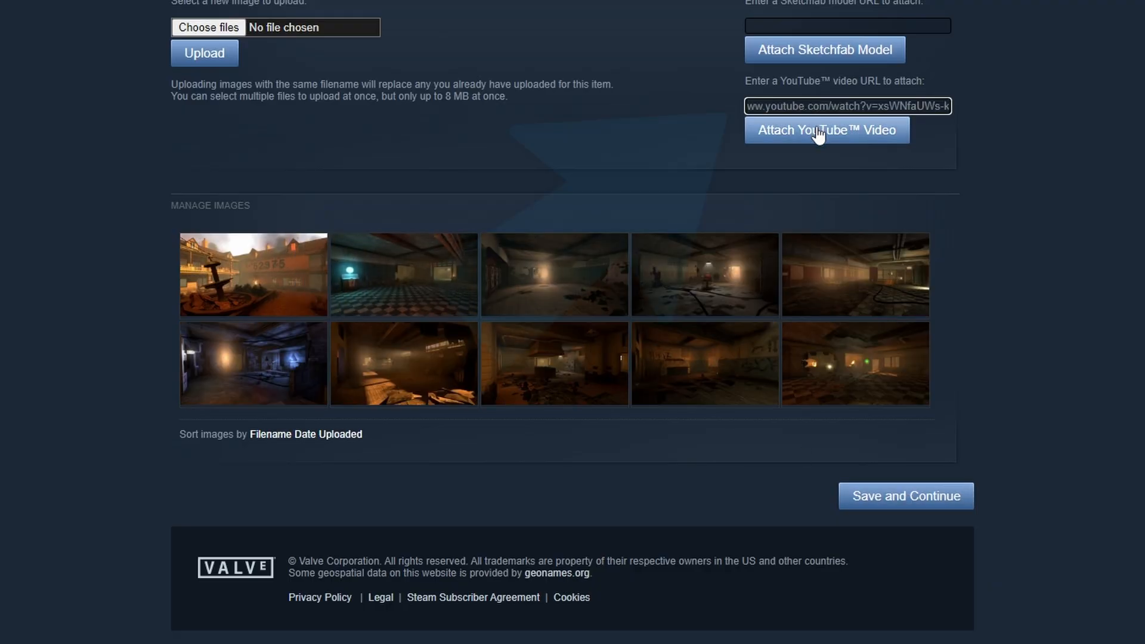
pyautogui.click(825, 130)
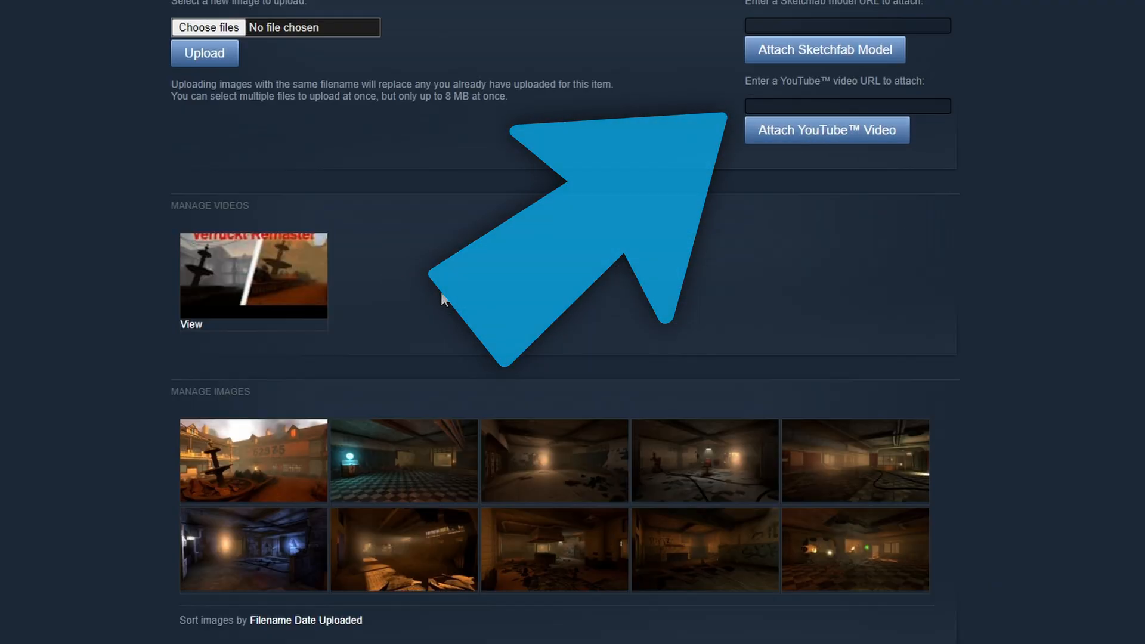
# - Bring up the Manage Contributors dialog for the Verruckt item
pyautogui.click(851, 614)
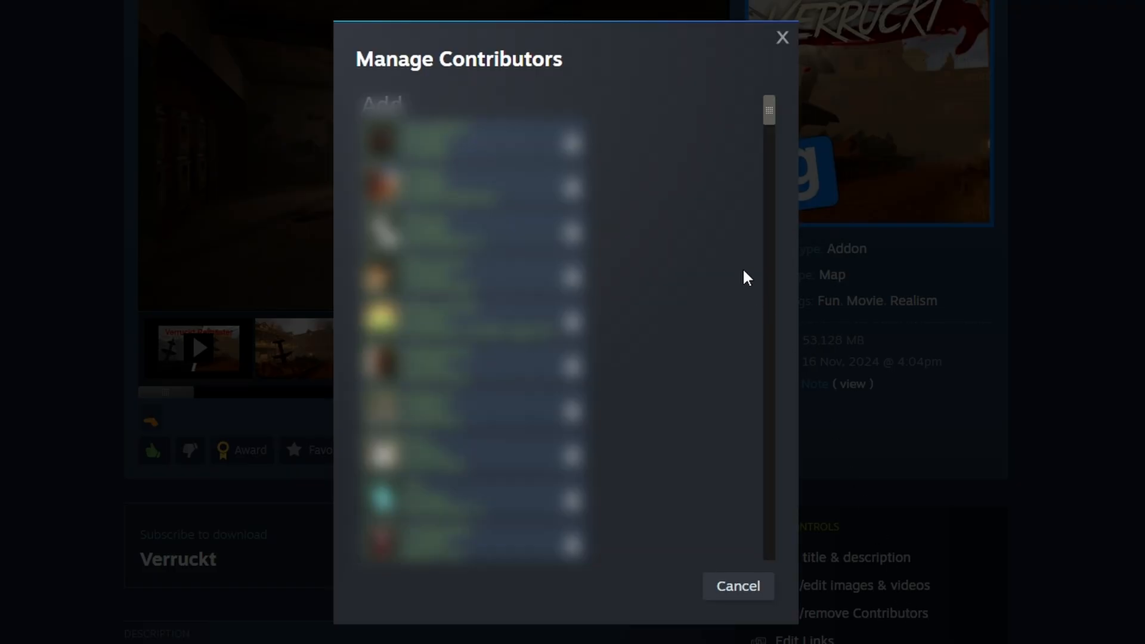
pyautogui.moveTo(749, 142)
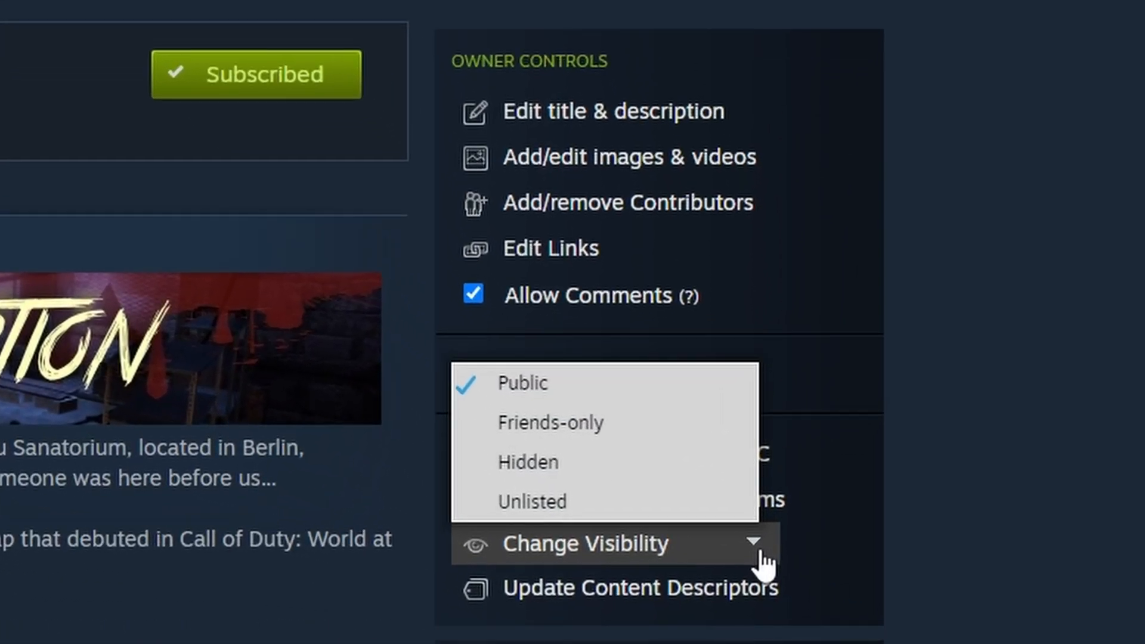
pyautogui.moveTo(619, 344)
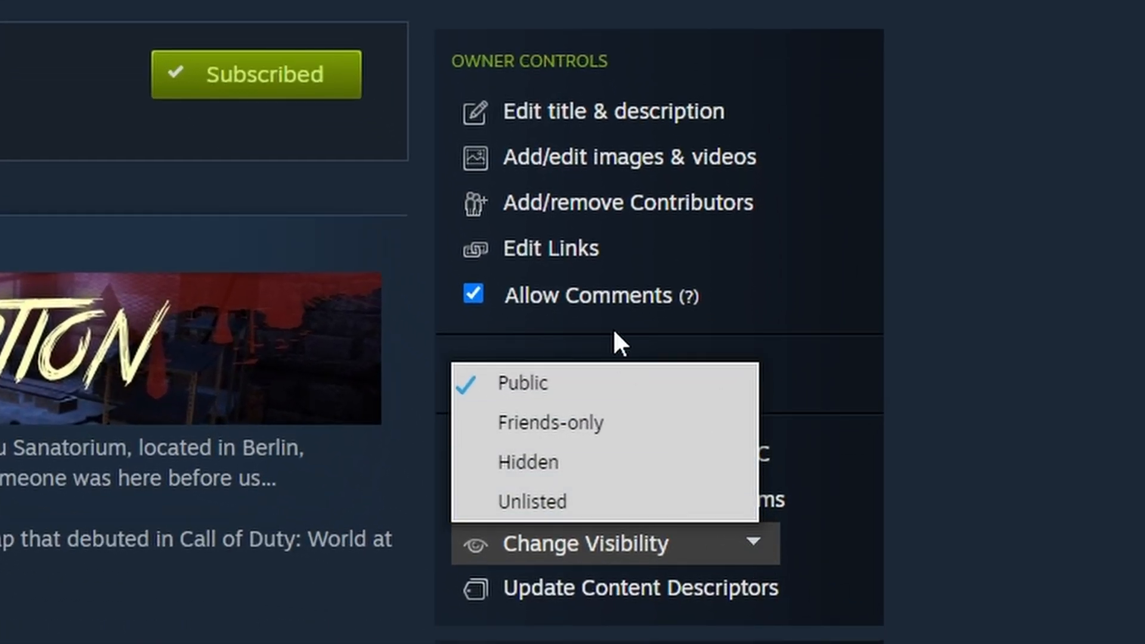
pyautogui.moveTo(604, 401)
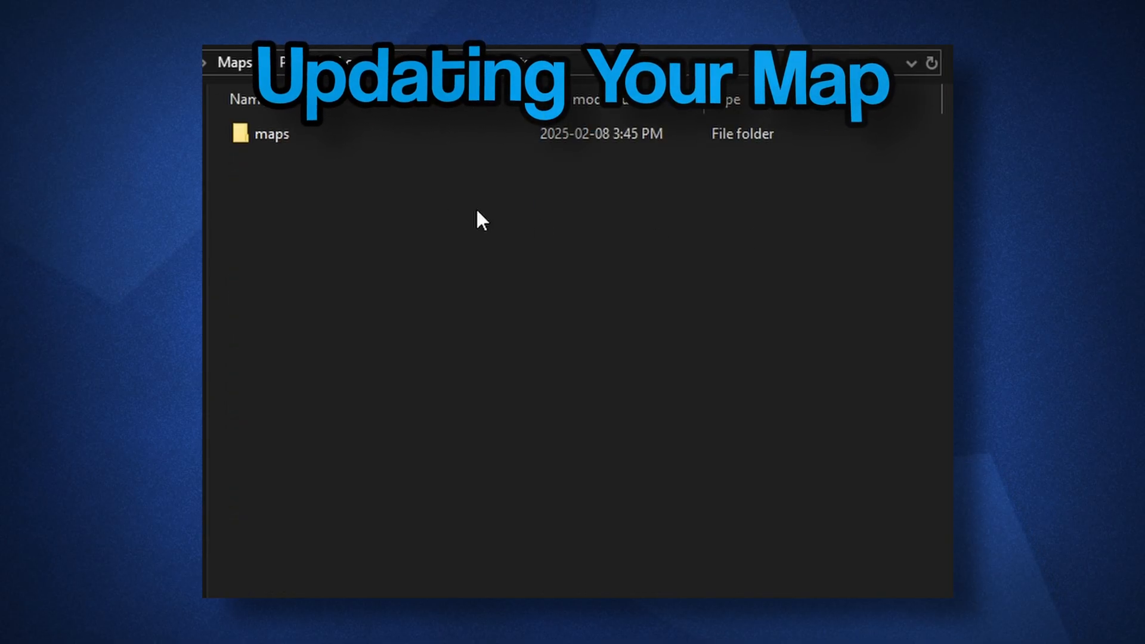
# - View the published maps folder and dismiss the map-differs-from-server warning in Garry's Mod
pyautogui.doubleClick(270, 134)
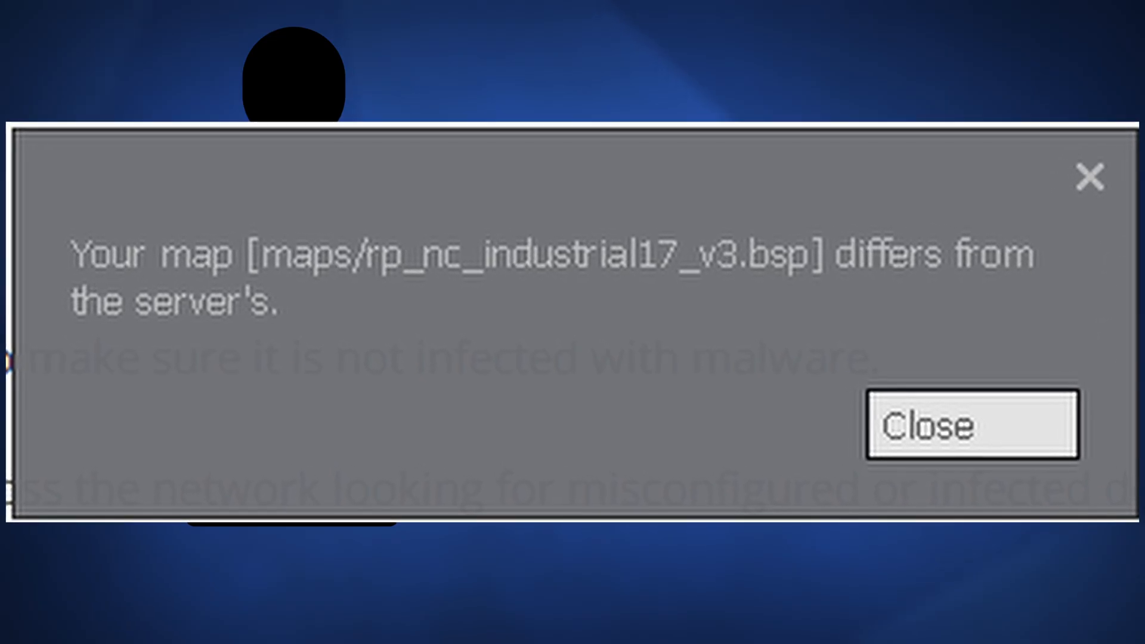
pyautogui.click(973, 425)
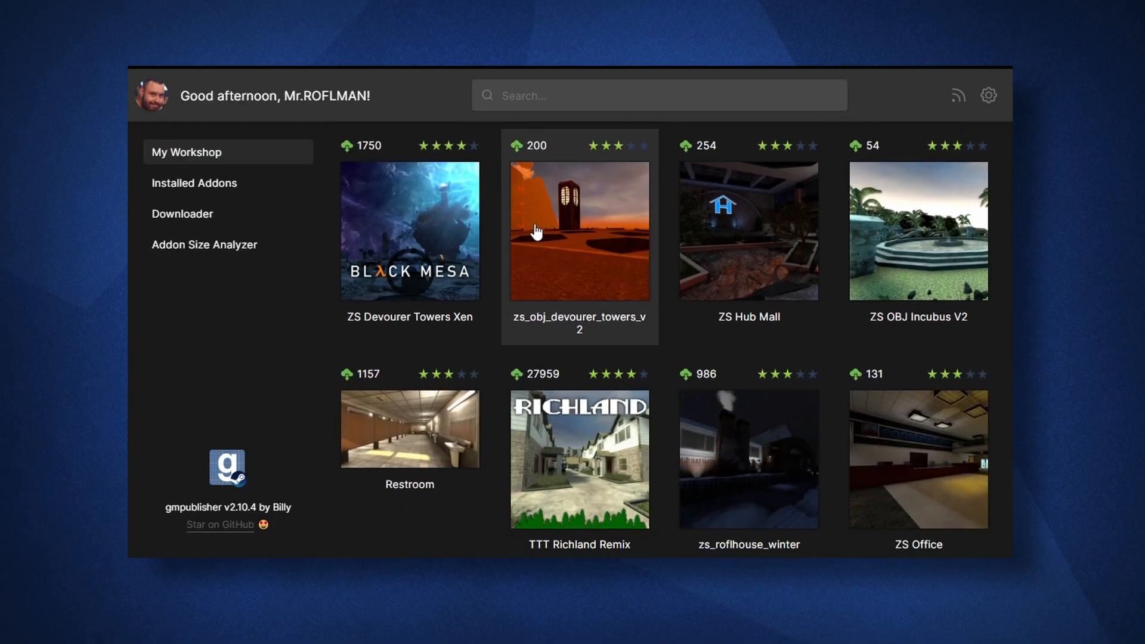
# - Prepare a Verruckt update with its content folder and a changelog: fixed fountain clip exploit, optimized shower section
pyautogui.scroll(-3)
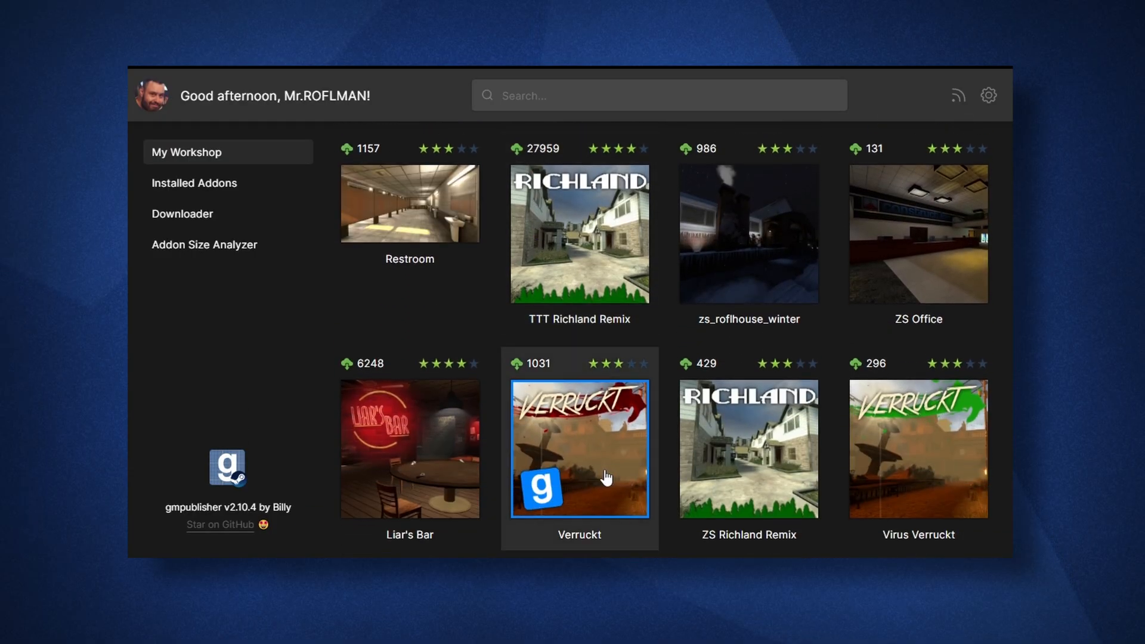
pyautogui.click(580, 448)
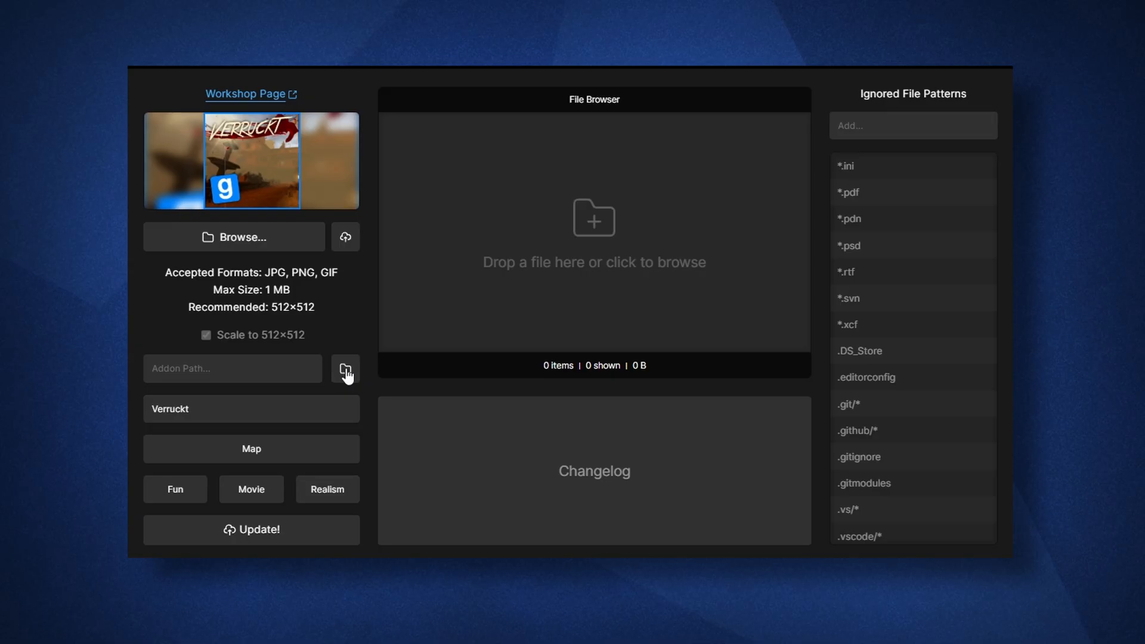
pyautogui.click(346, 368)
pyautogui.write('- Fixed fountain')
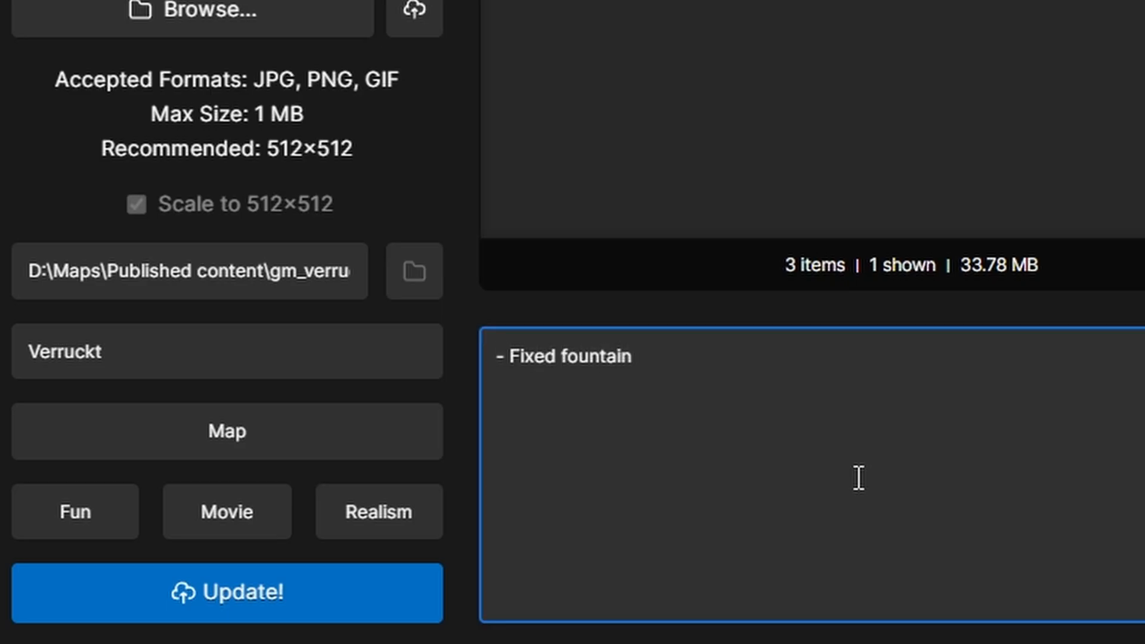
pyautogui.write('clip exploit')
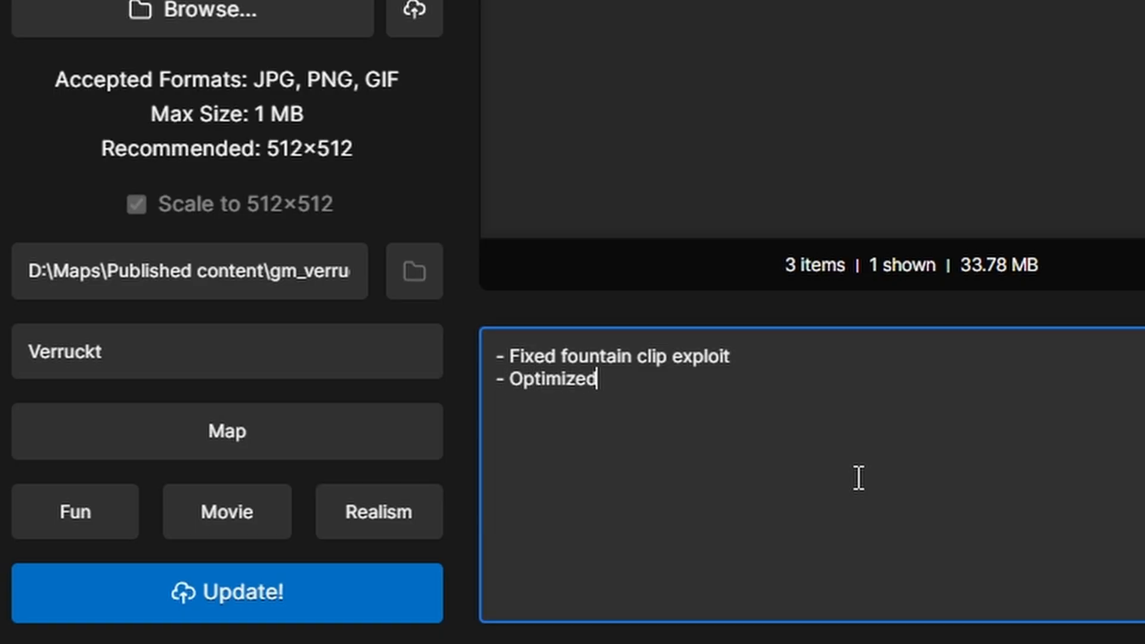
pyautogui.write('shower section')
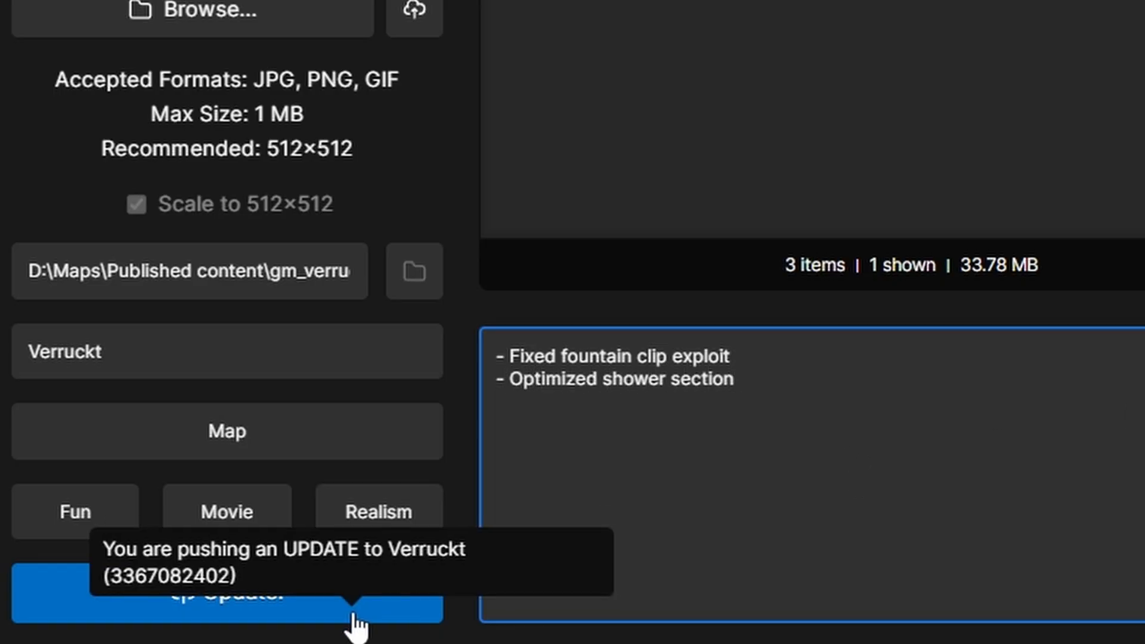